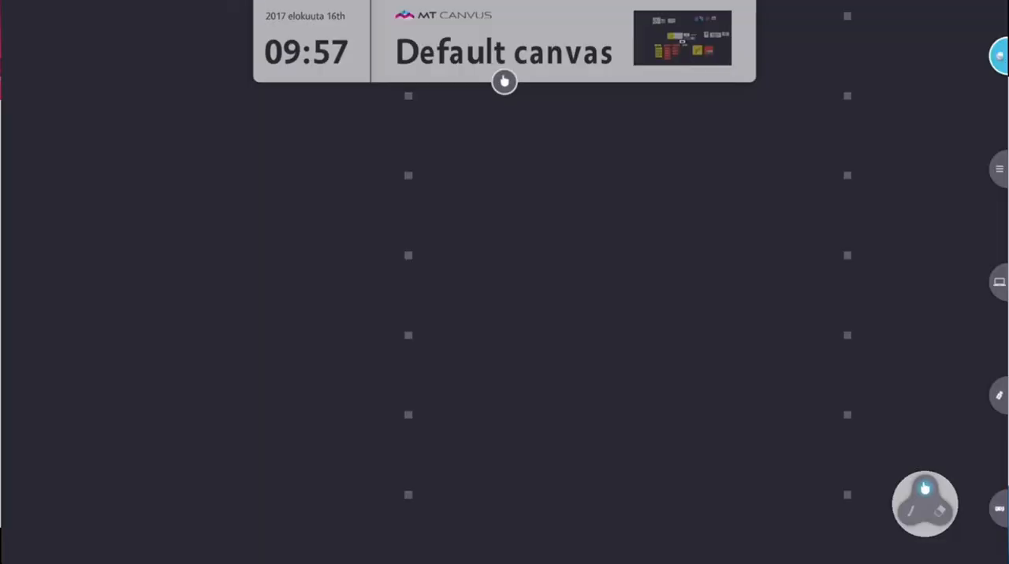
# Step: Bring up the radial toolbox menu on the empty Default canvas, close it and reopen it
pyautogui.click(495, 281)
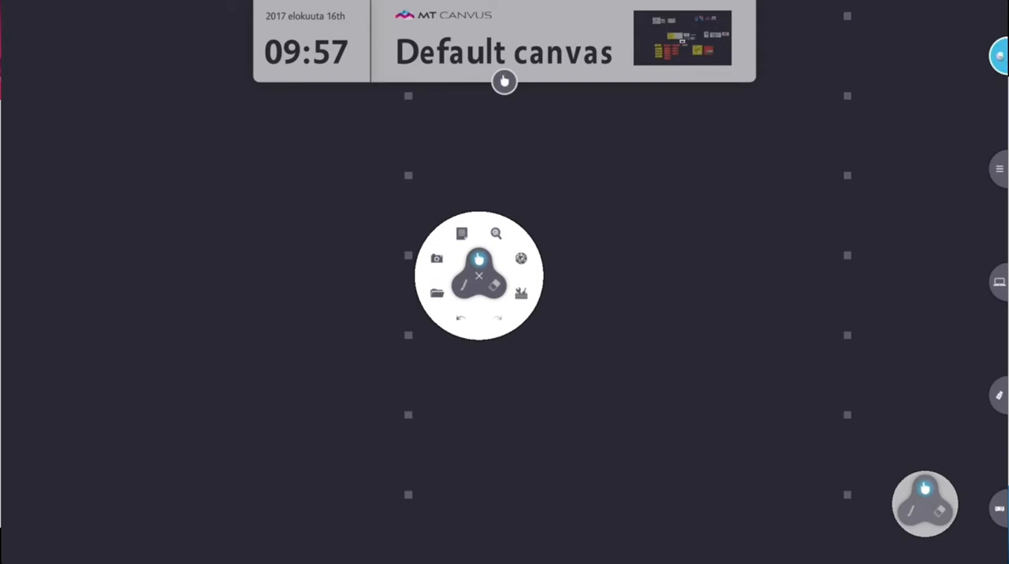
pyautogui.click(479, 274)
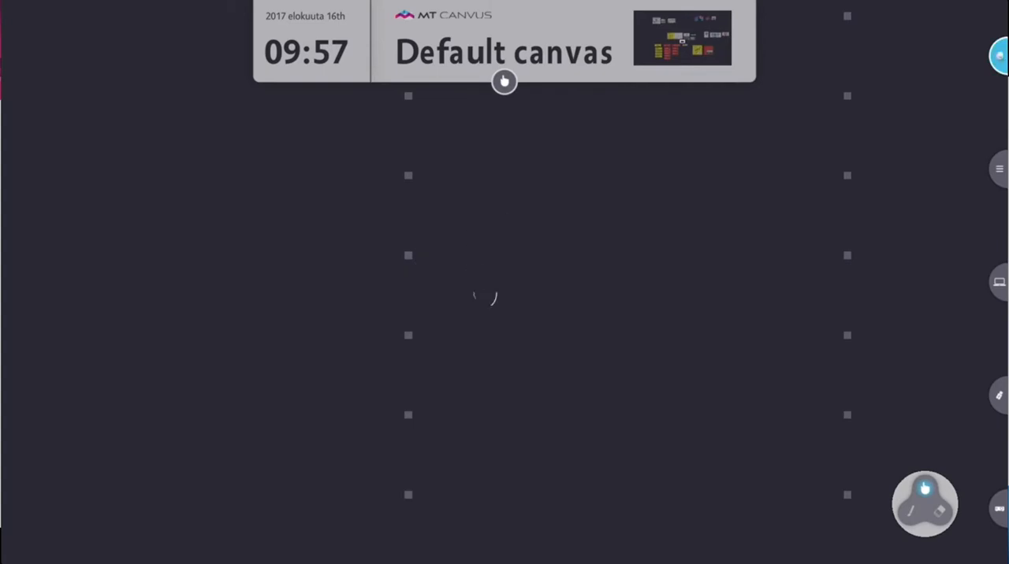
pyautogui.click(481, 297)
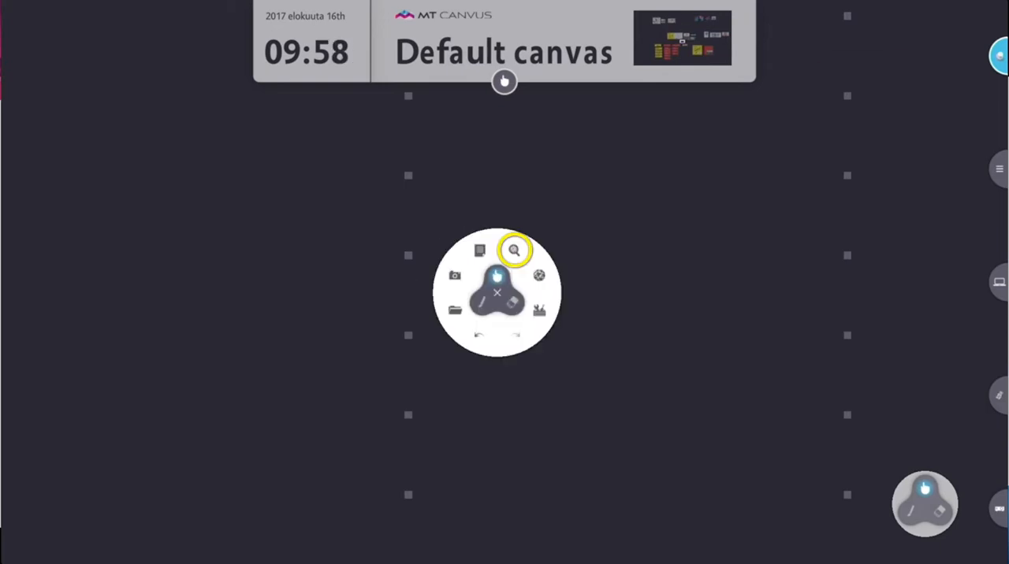
# Step: Search images for 'test', browse results for the TEST warning-sign picture, then close the search
pyautogui.click(514, 249)
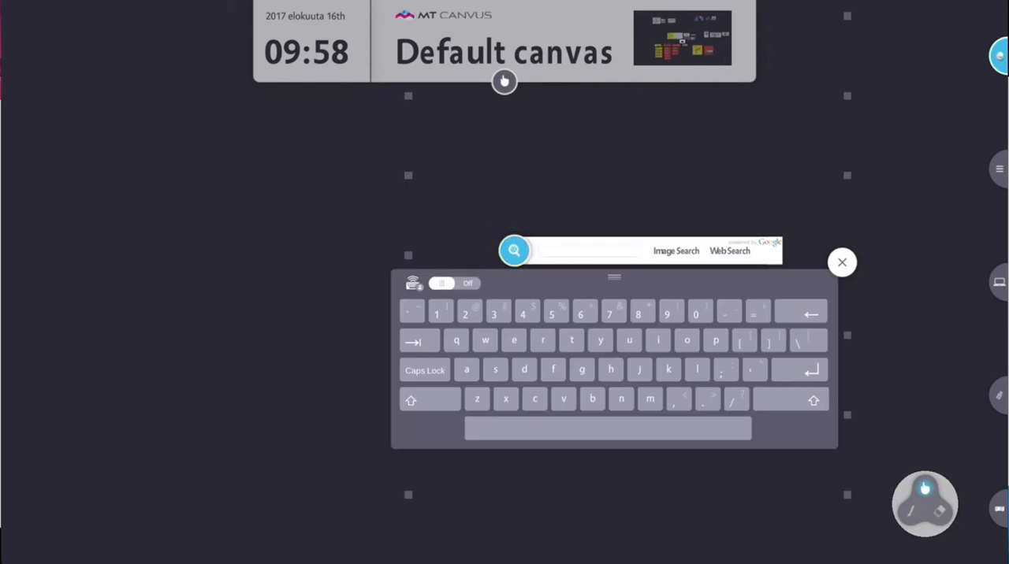
pyautogui.write('test')
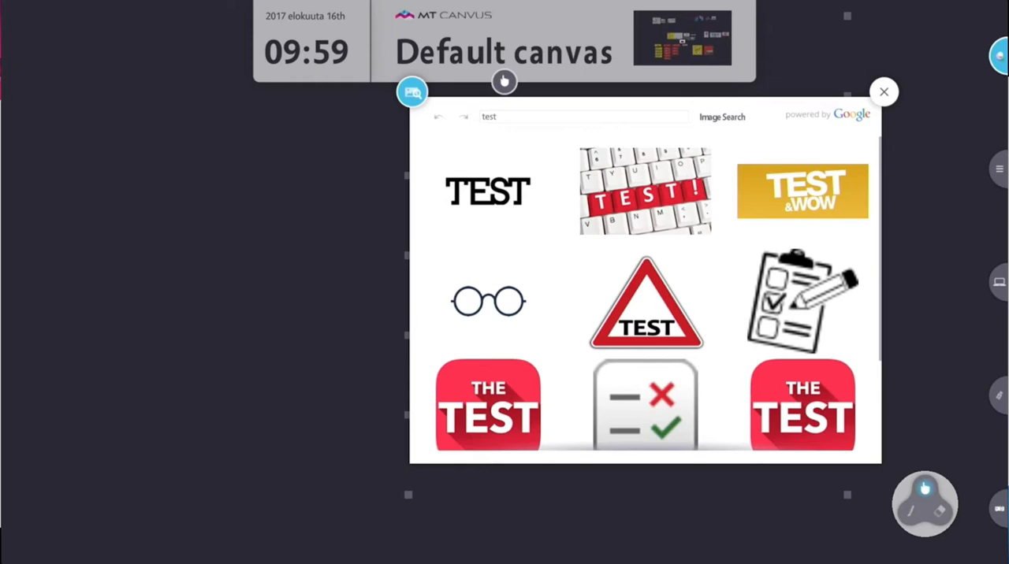
pyautogui.scroll(-3)
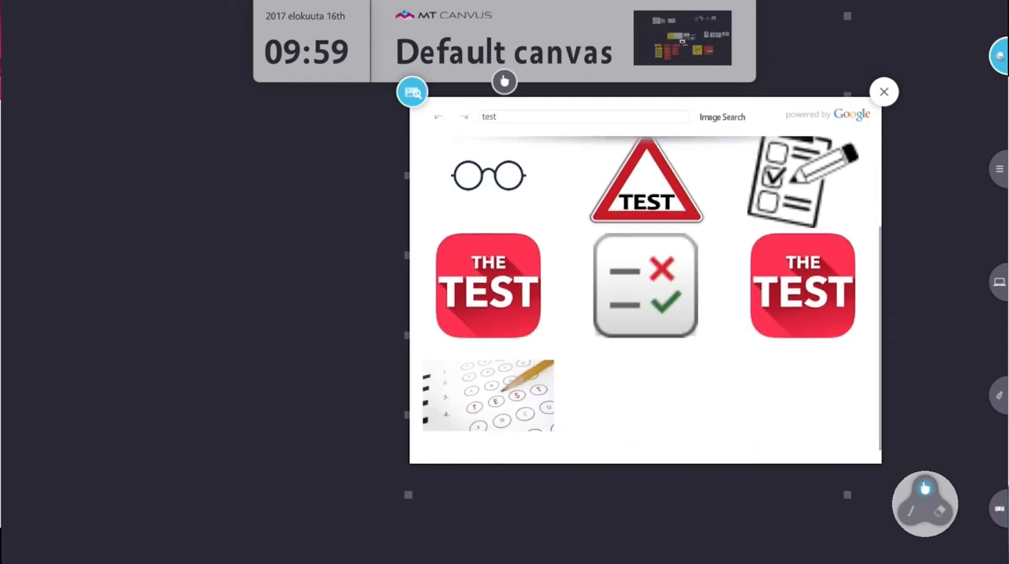
pyautogui.scroll(3)
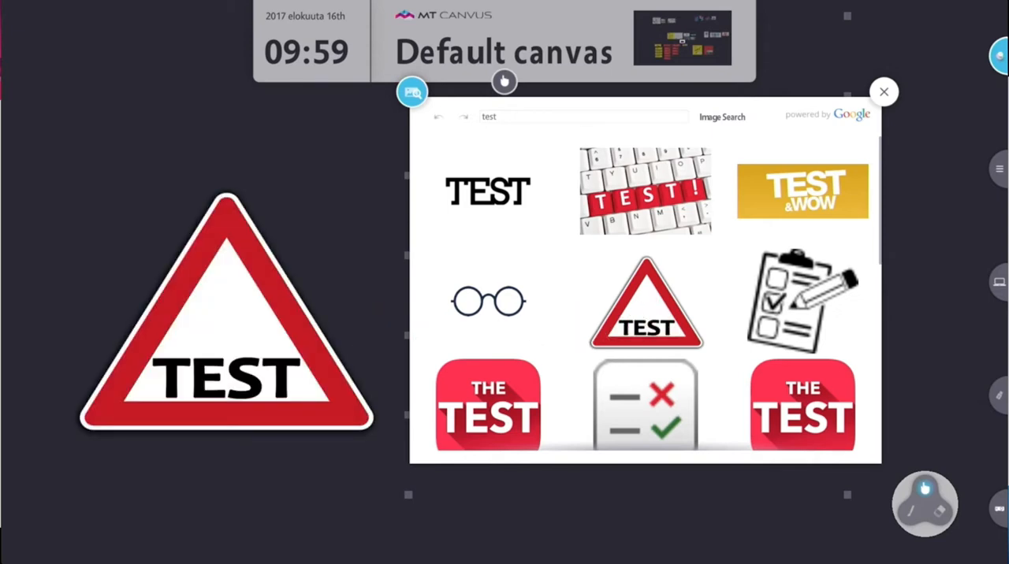
pyautogui.click(883, 92)
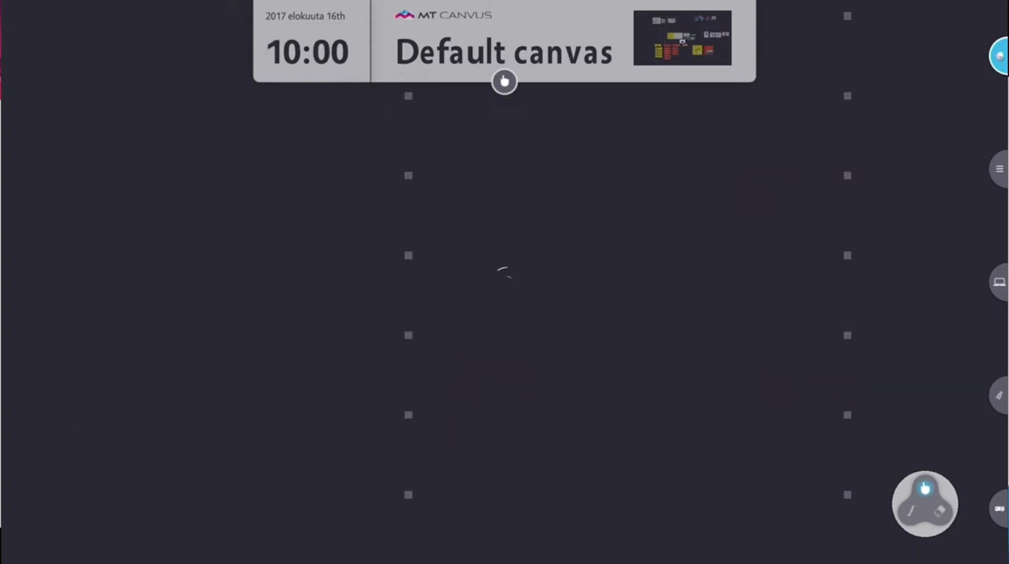
# Step: Add a Google browser window from the toolbox and start typing 'mu' in its search box
pyautogui.click(504, 284)
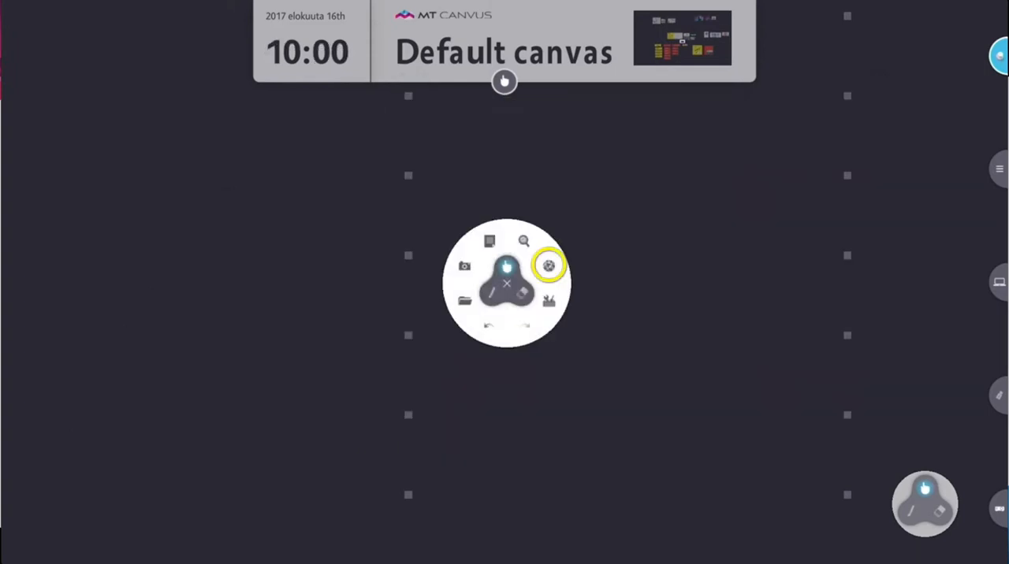
pyautogui.click(549, 265)
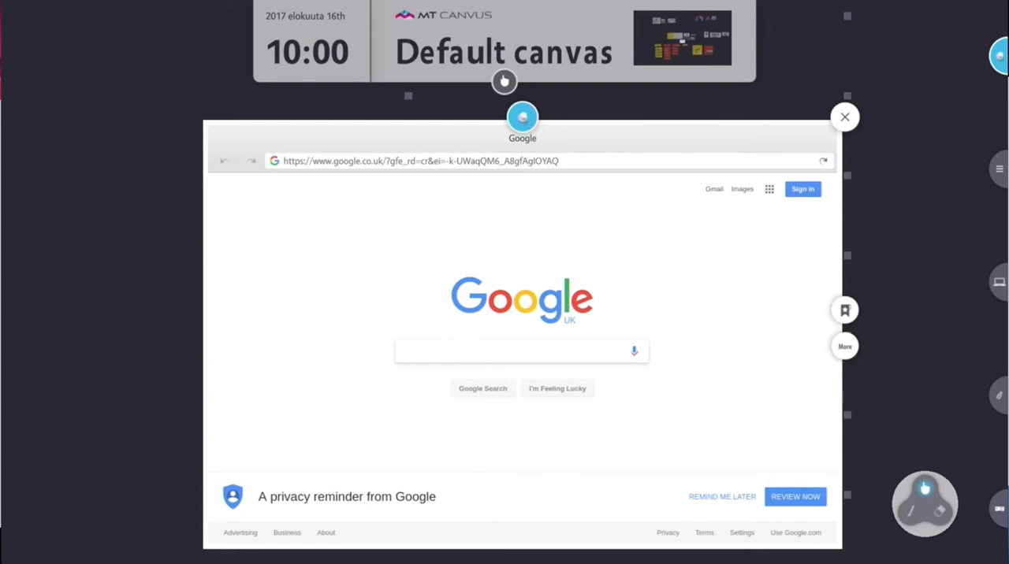
pyautogui.click(520, 350)
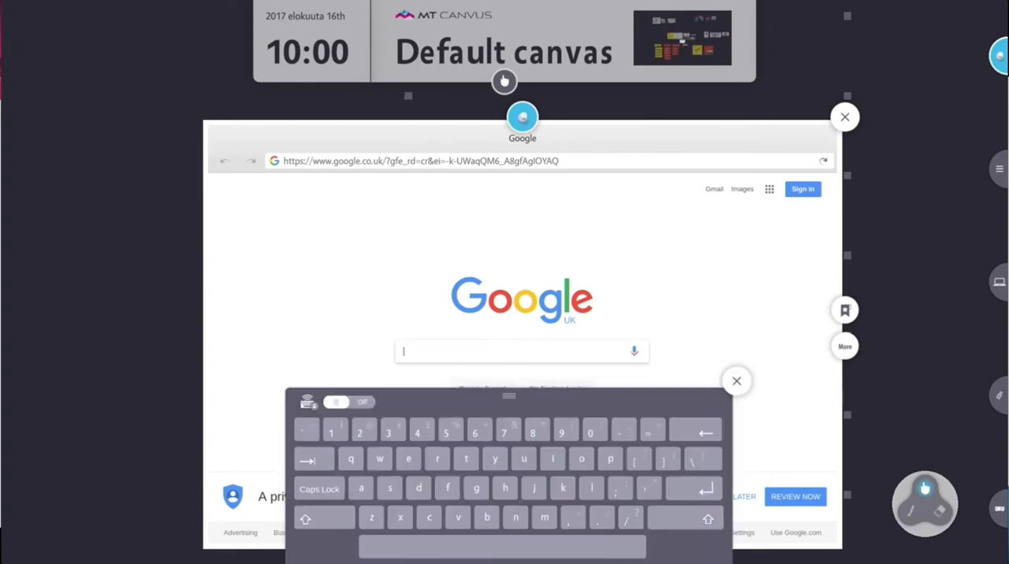
pyautogui.write('mu')
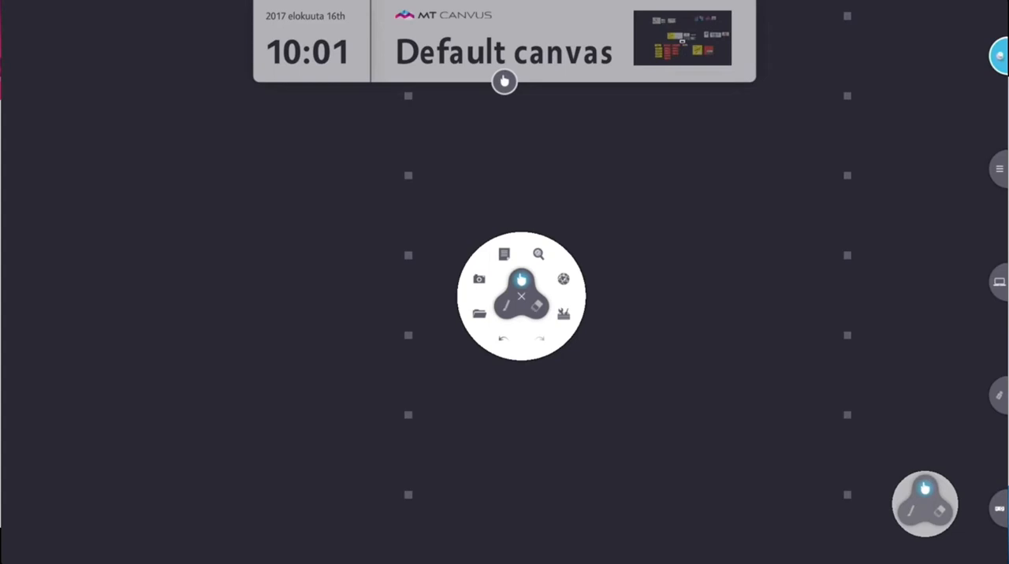
# Step: Add coloured sticky notes from the toolbox, including a red and a yellow one
pyautogui.click(505, 254)
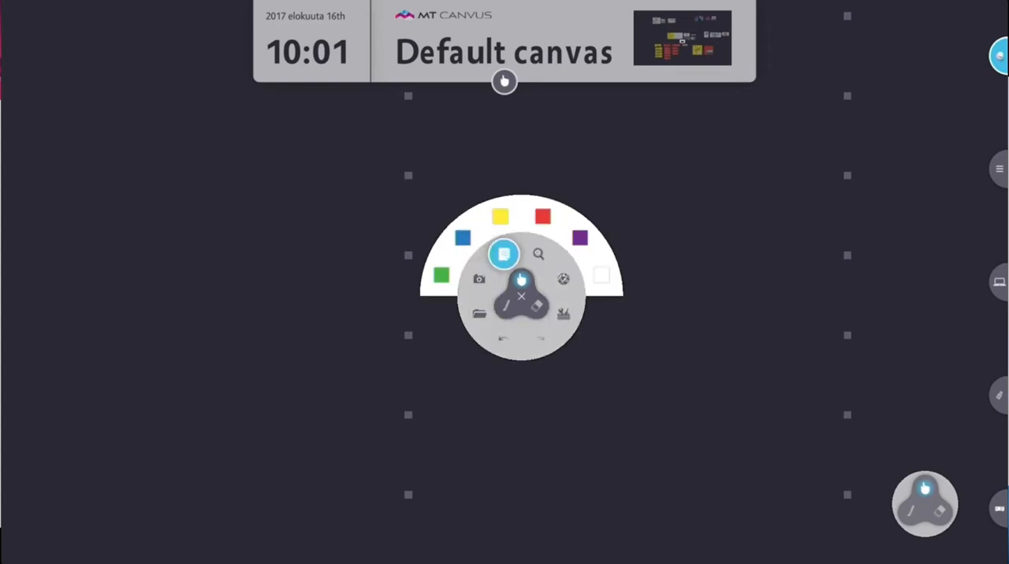
pyautogui.click(542, 216)
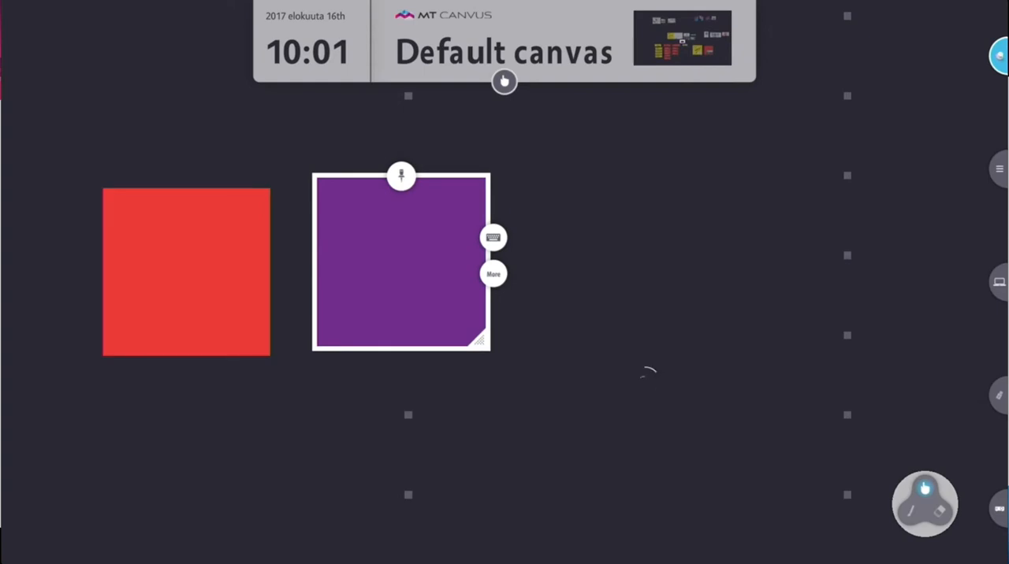
pyautogui.click(643, 387)
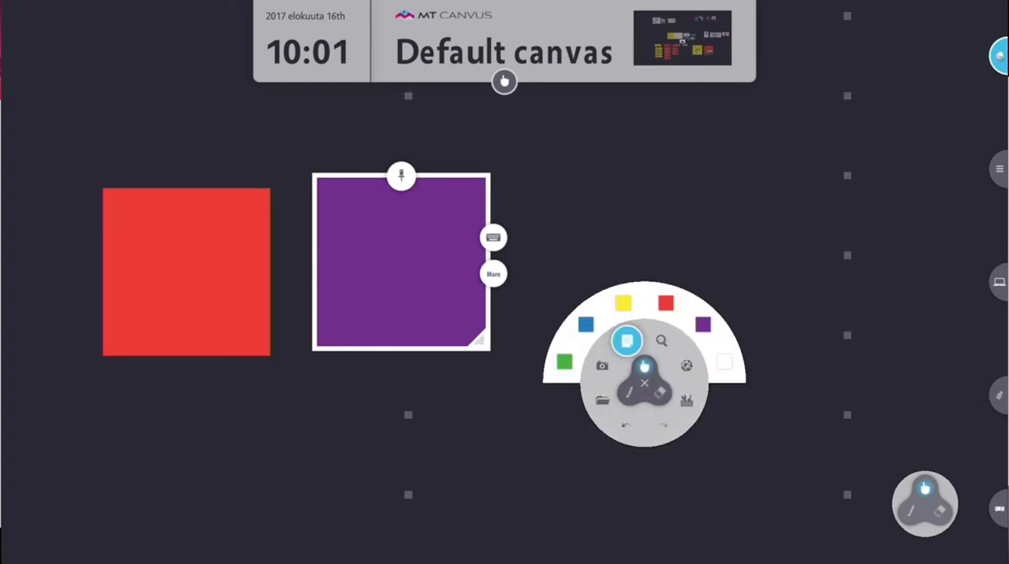
pyautogui.click(623, 303)
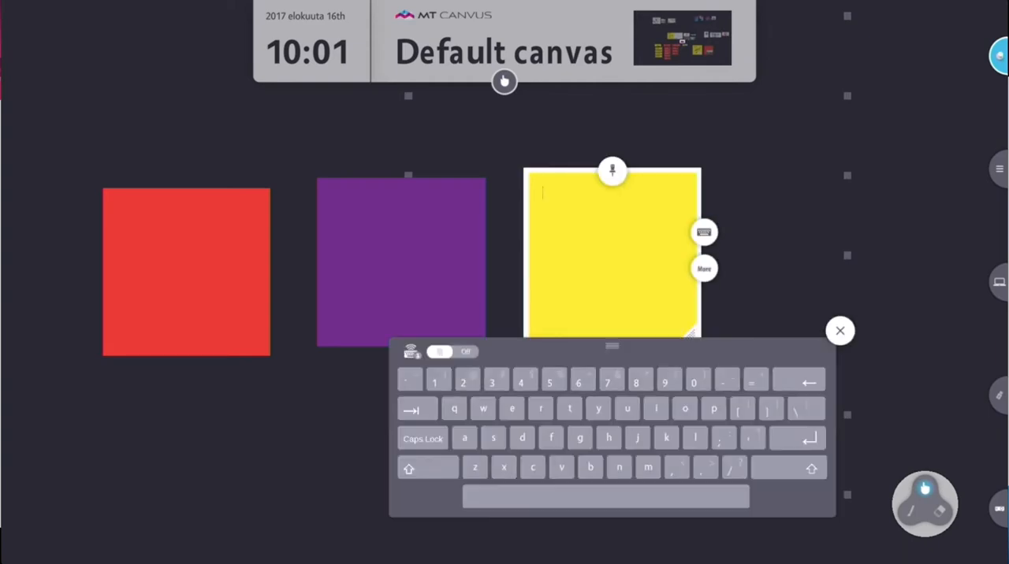
# Step: Switch to pen mode and handwrite a letter on the red note
pyautogui.click(186, 272)
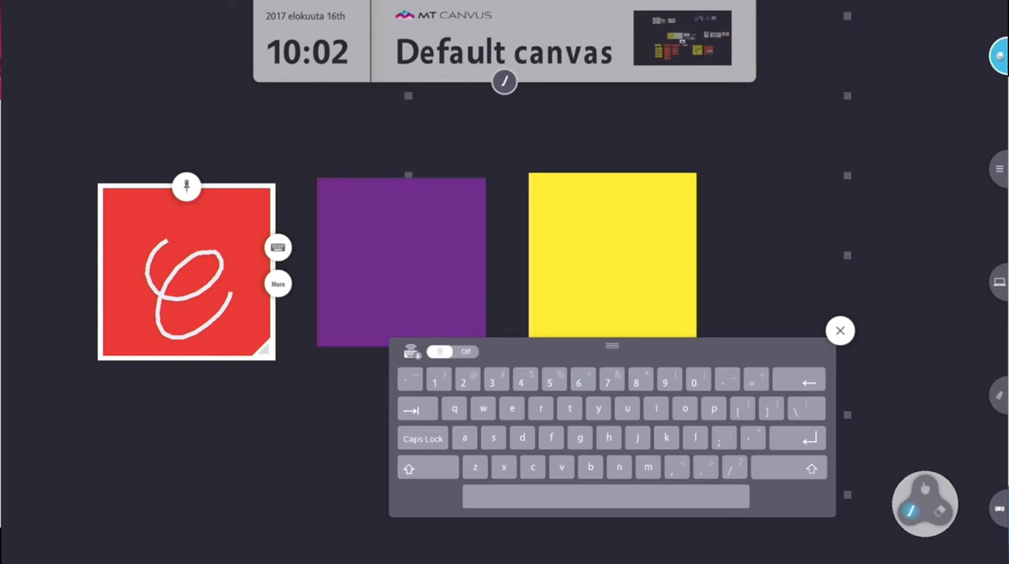
pyautogui.click(839, 331)
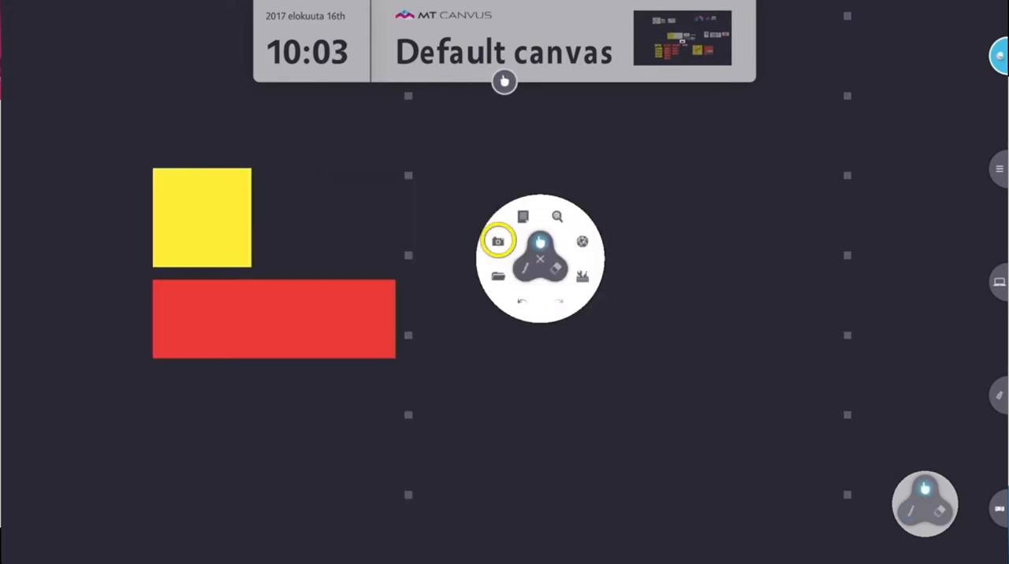
# Step: Frame the snapshot capture area around the yellow and red notes and take the snapshot
pyautogui.click(499, 241)
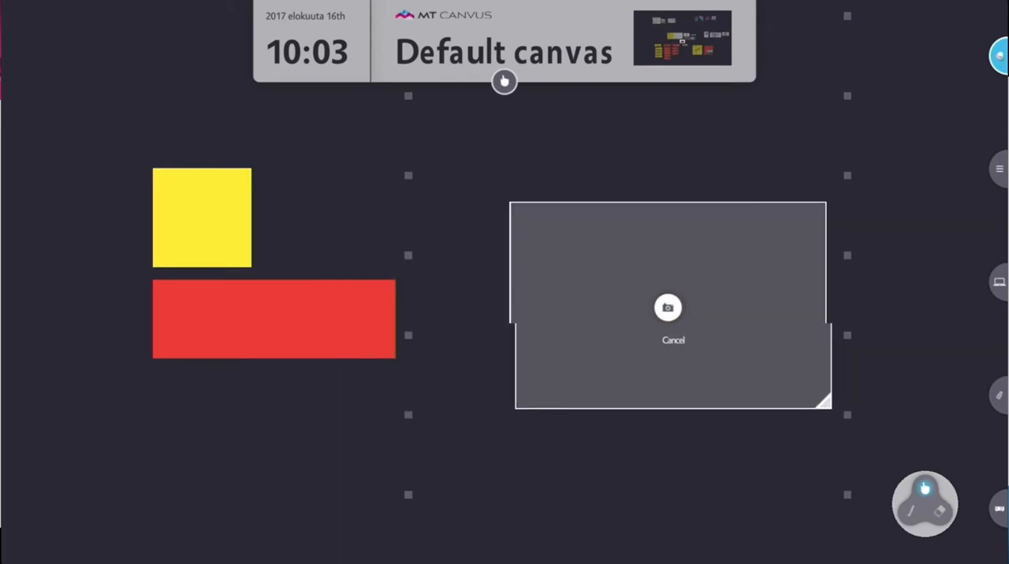
pyautogui.moveTo(669, 307); pyautogui.dragTo(284, 262)
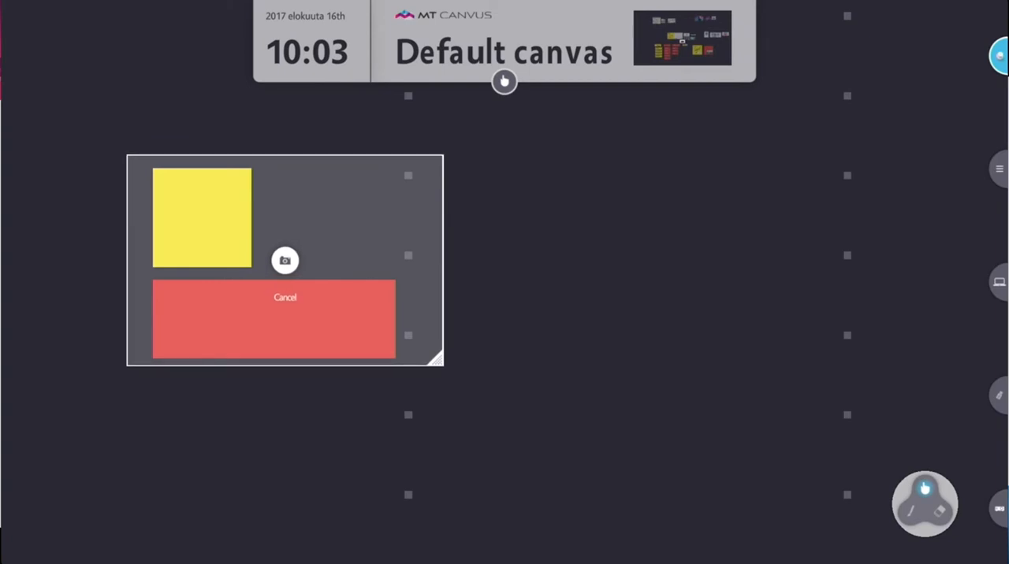
pyautogui.moveTo(434, 362); pyautogui.dragTo(454, 466)
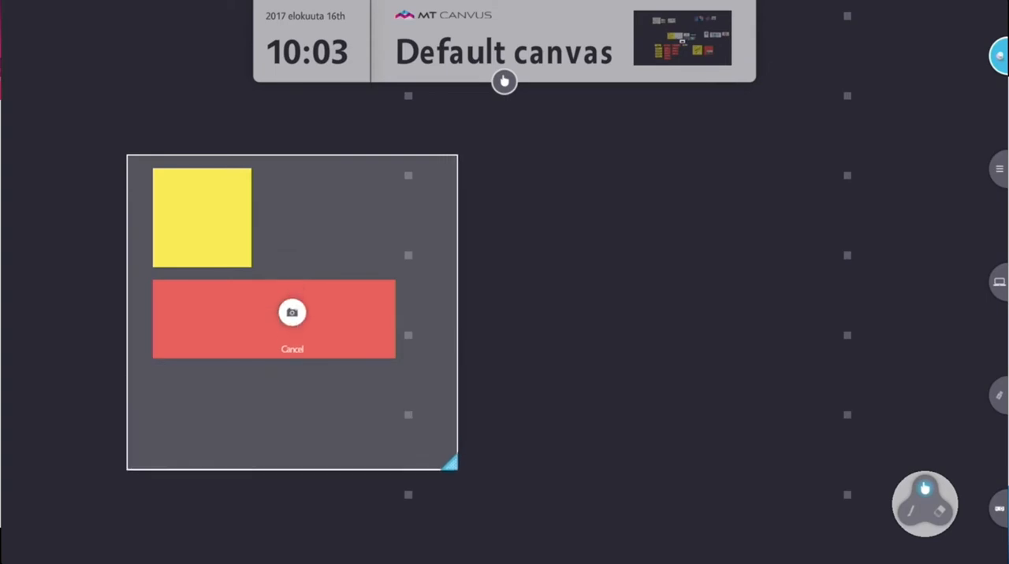
pyautogui.moveTo(449, 461); pyautogui.dragTo(678, 381)
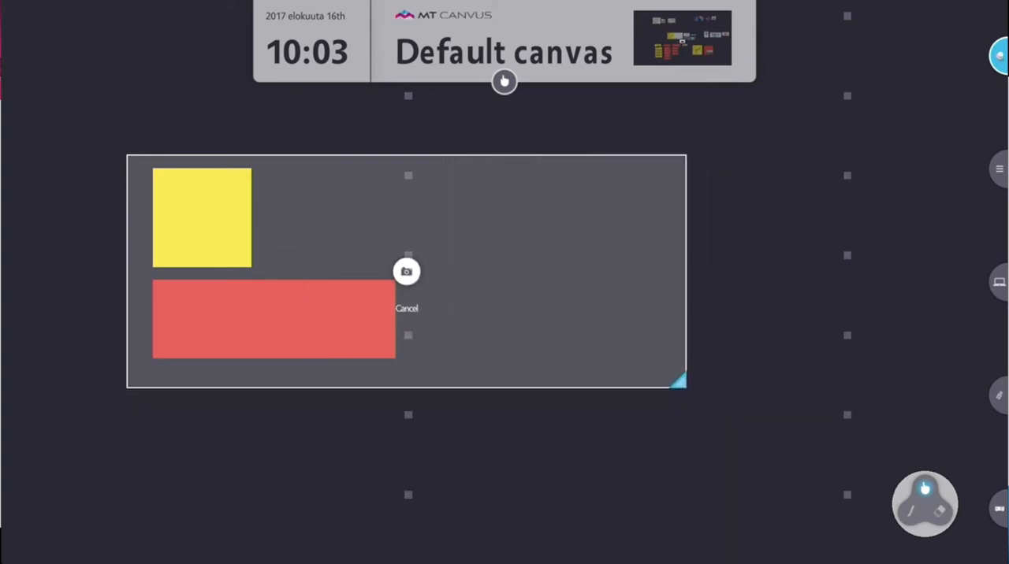
pyautogui.moveTo(678, 382); pyautogui.dragTo(612, 497)
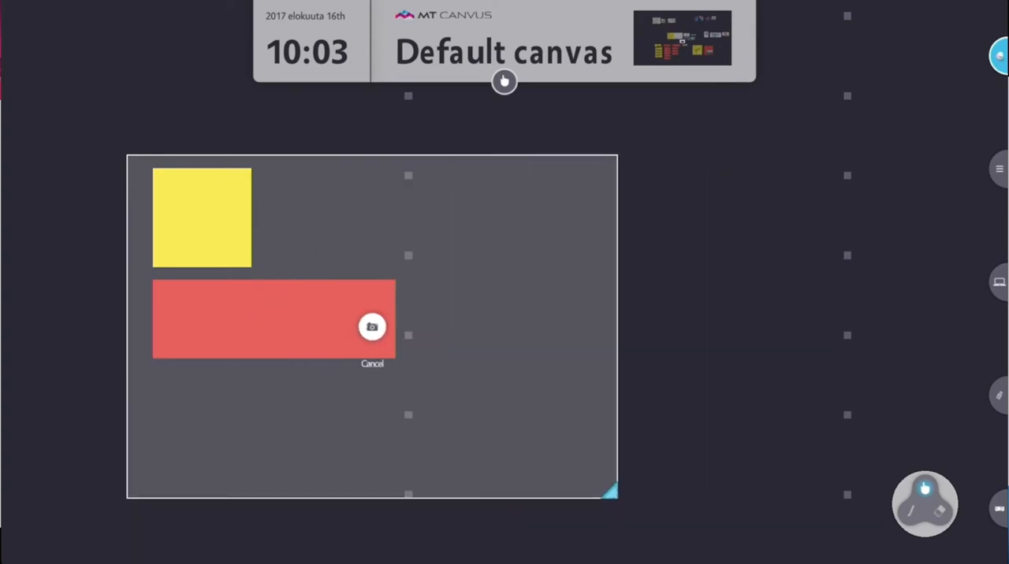
pyautogui.moveTo(607, 492); pyautogui.dragTo(287, 366)
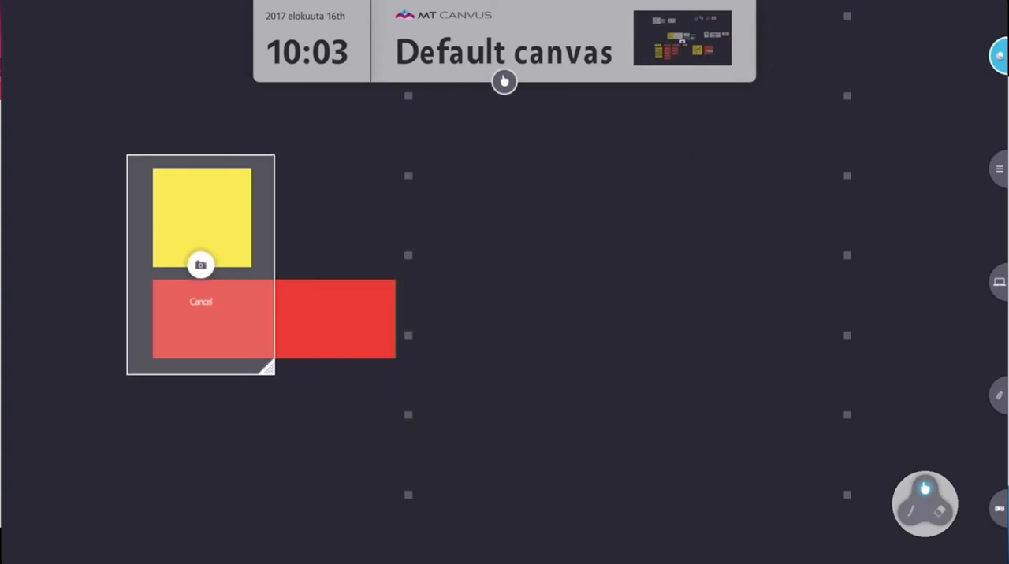
pyautogui.click(200, 301)
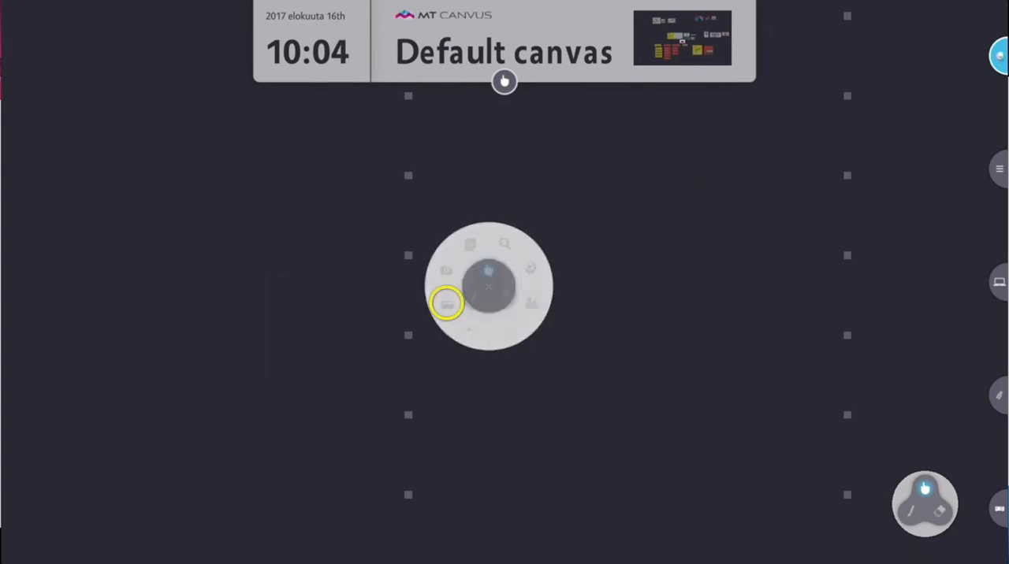
# Step: Pull the IWALL-FAMILY-2017 brochure PDF out of the Files browser, then close the browser
pyautogui.click(446, 303)
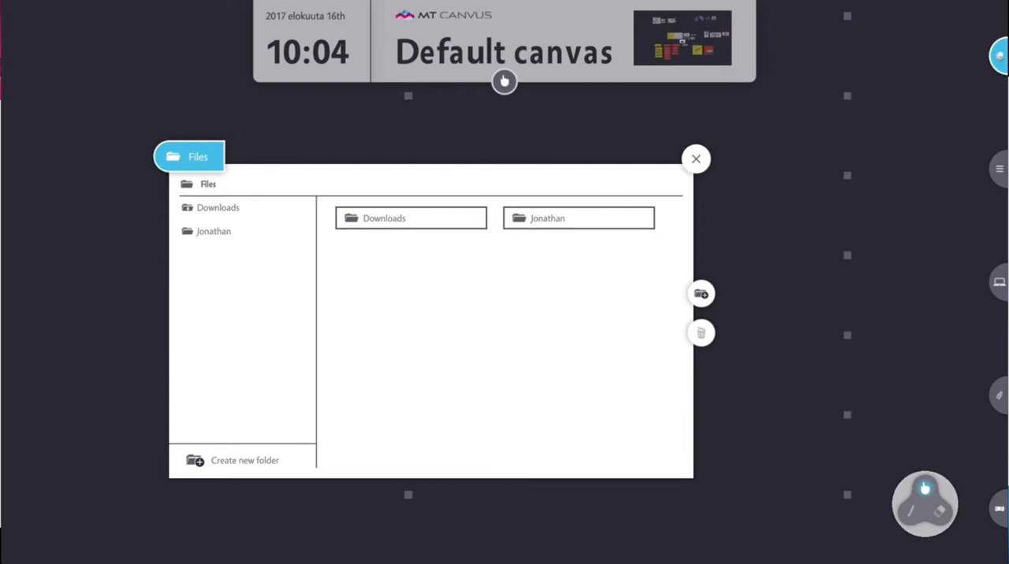
pyautogui.click(215, 230)
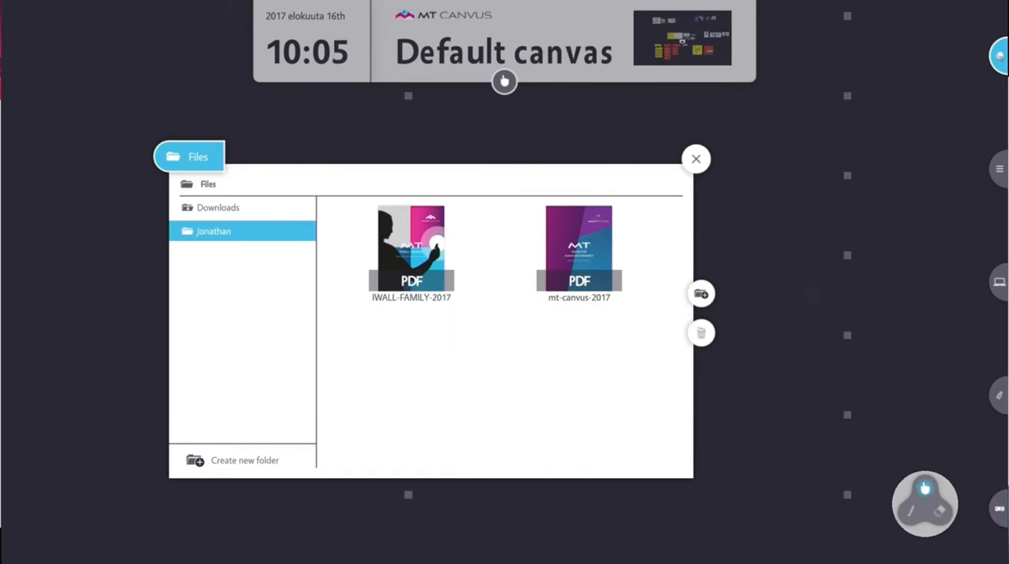
pyautogui.click(410, 249)
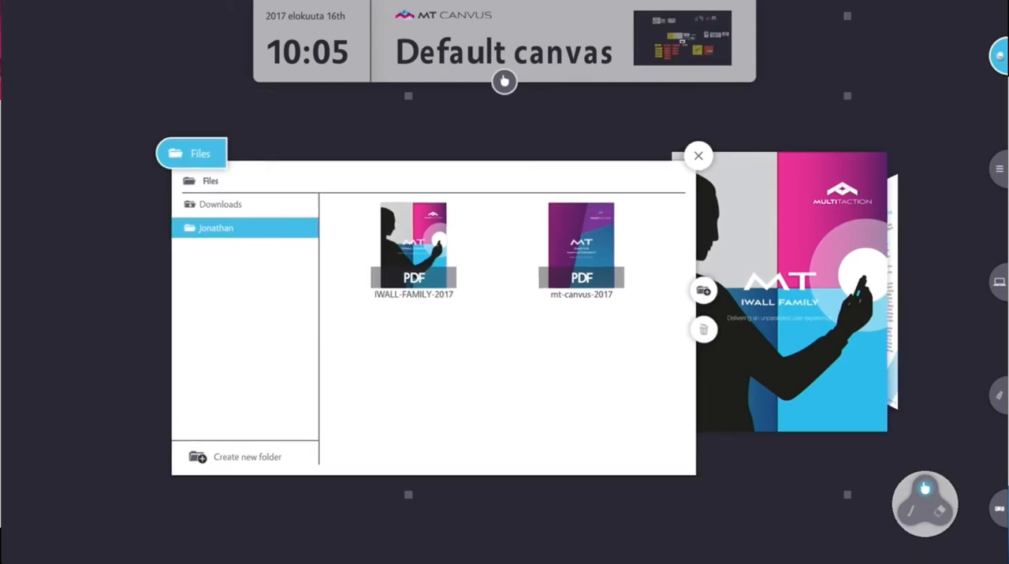
pyautogui.click(697, 154)
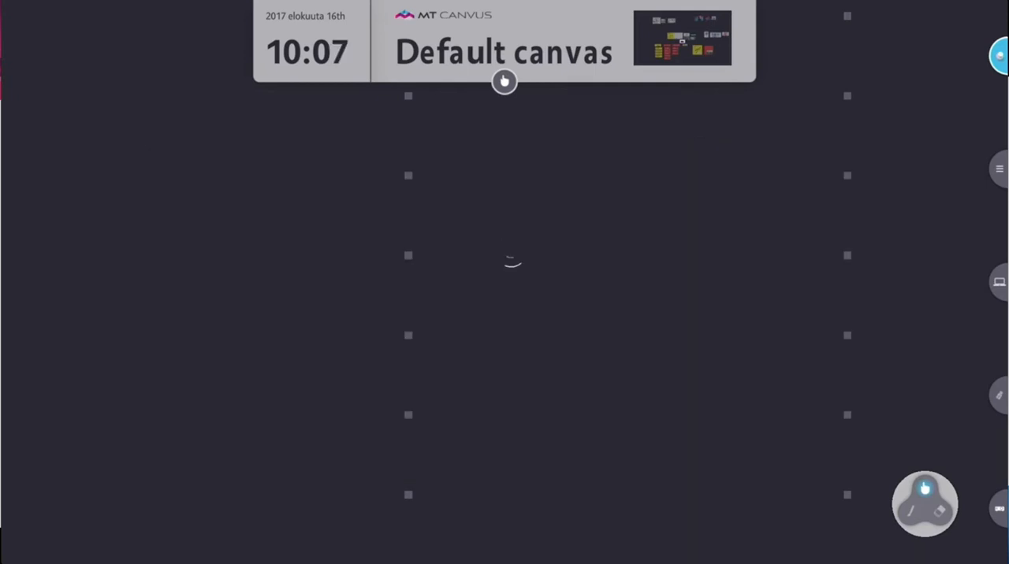
# Step: Bring up the radial toolbox menu with its extended options ring on the empty canvas
pyautogui.click(511, 253)
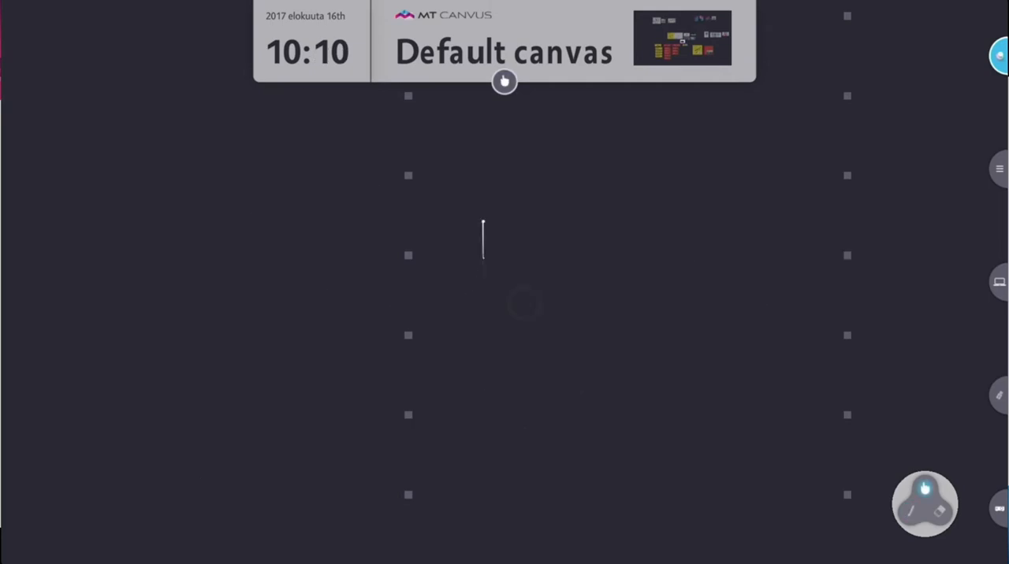
pyautogui.click(482, 268)
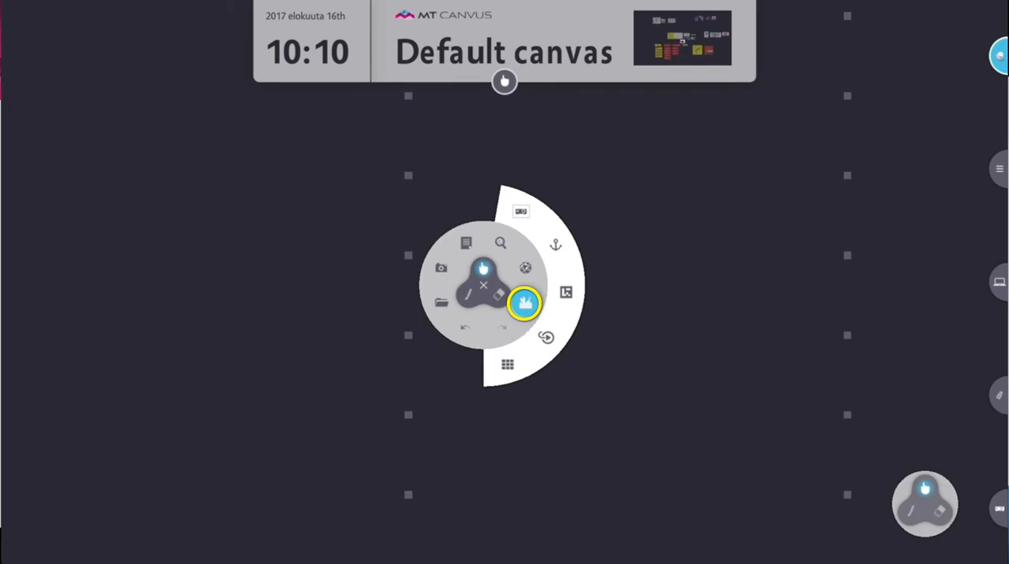
# Step: Add a video output frame, size it over the Test note and web page, and link it to Video Output
pyautogui.click(524, 303)
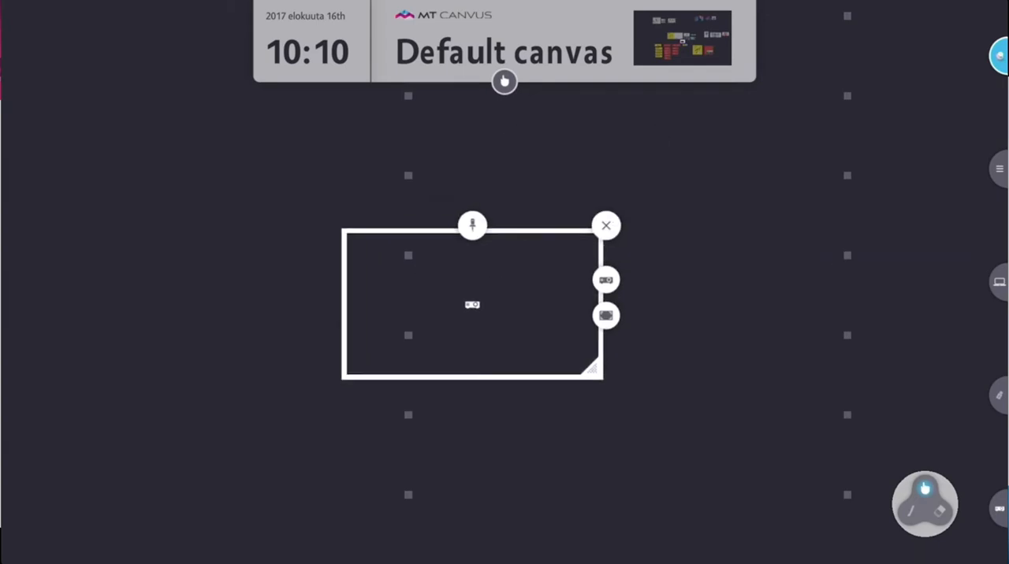
pyautogui.moveTo(471, 306); pyautogui.dragTo(439, 306)
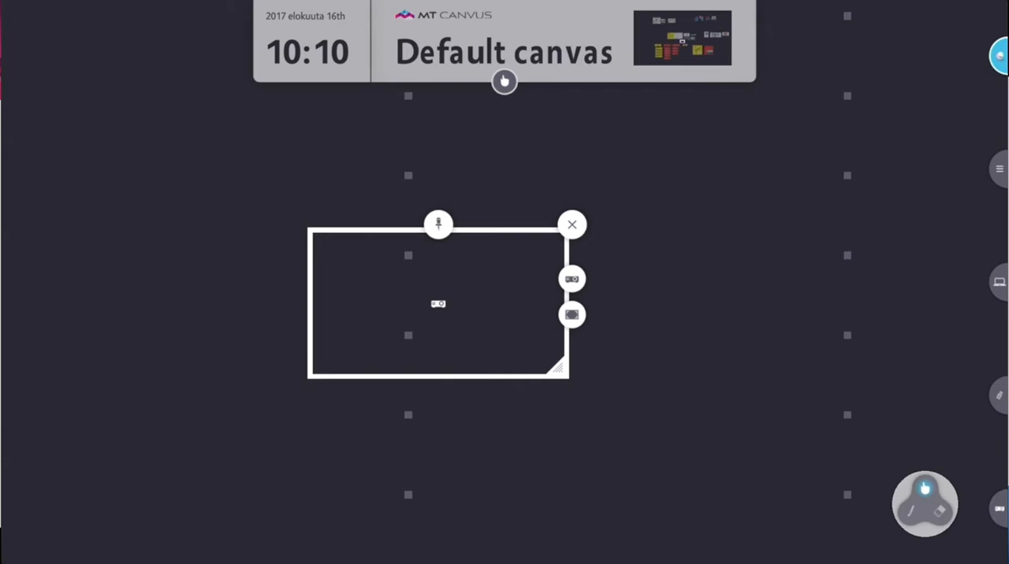
pyautogui.moveTo(559, 371); pyautogui.dragTo(747, 498)
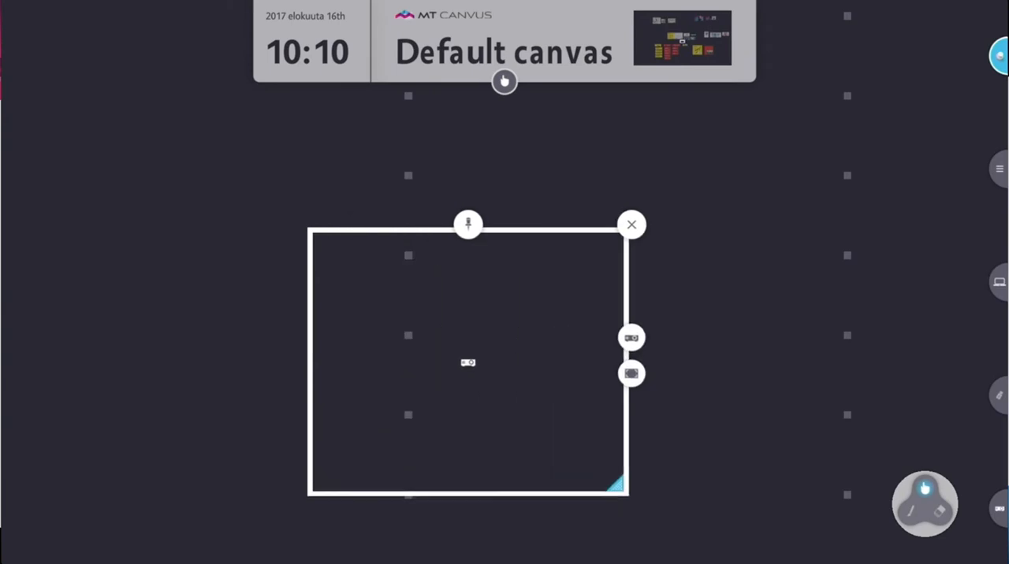
pyautogui.moveTo(623, 487); pyautogui.dragTo(684, 435)
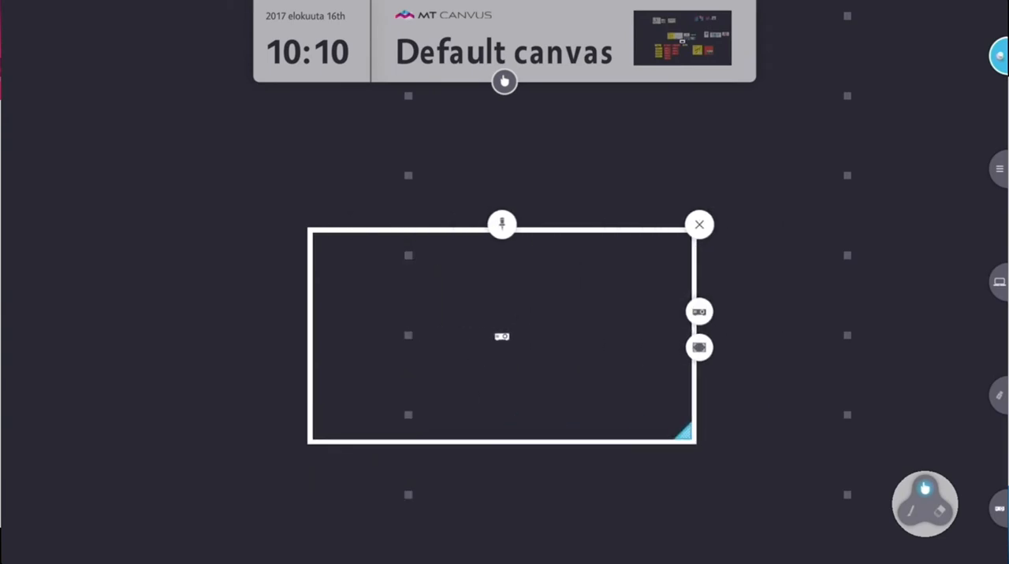
pyautogui.moveTo(501, 338); pyautogui.dragTo(467, 317)
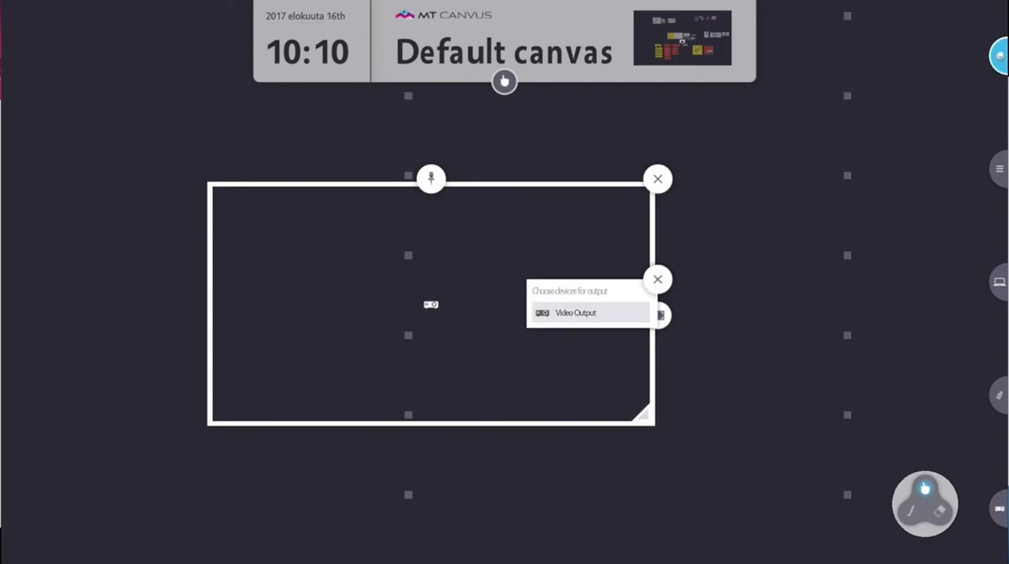
pyautogui.click(575, 312)
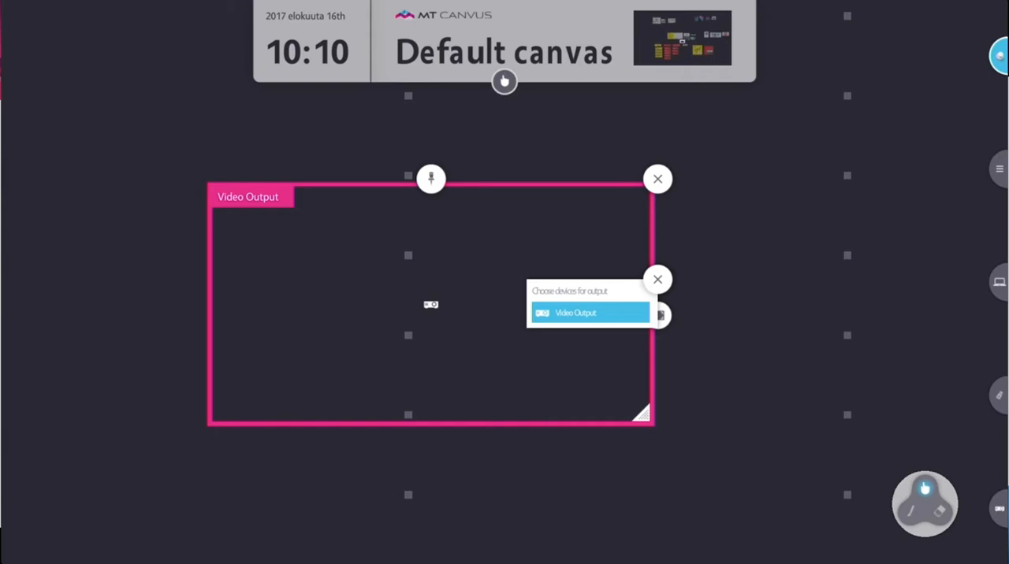
pyautogui.click(657, 279)
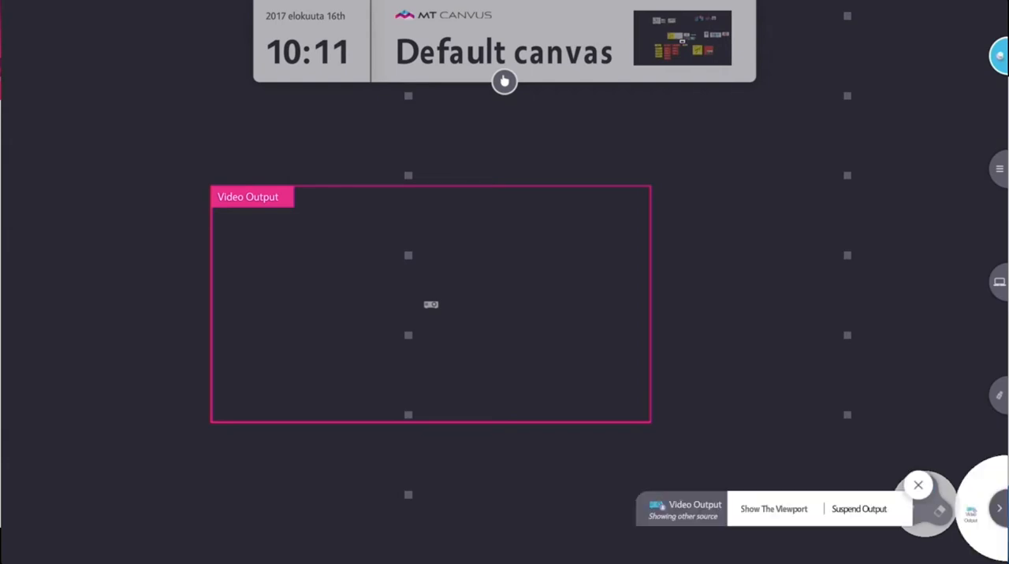
# Step: Toggle Show the Viewport and Suspend Output, restore the frame and write inside it
pyautogui.click(773, 508)
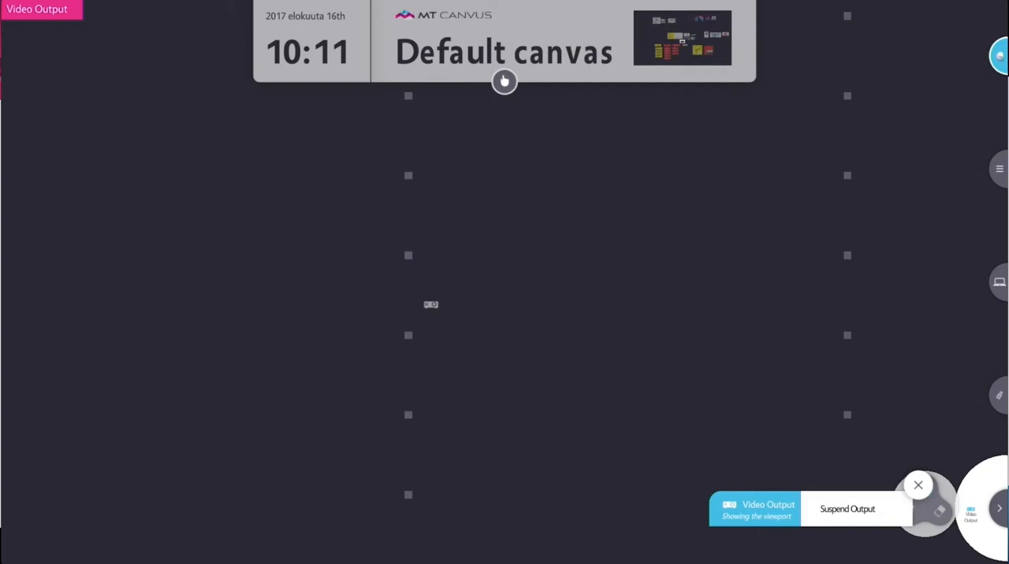
pyautogui.click(918, 486)
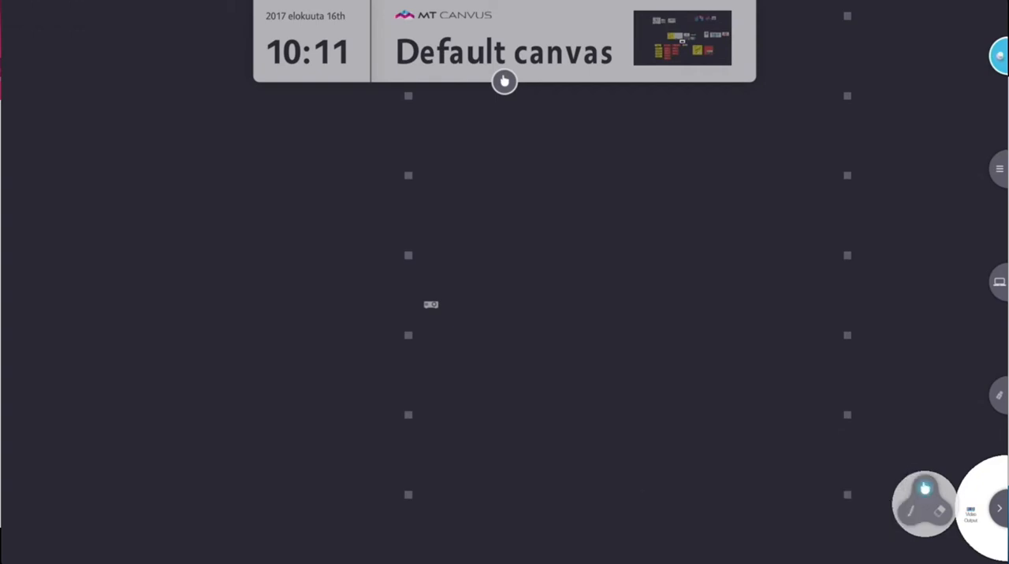
pyautogui.click(970, 505)
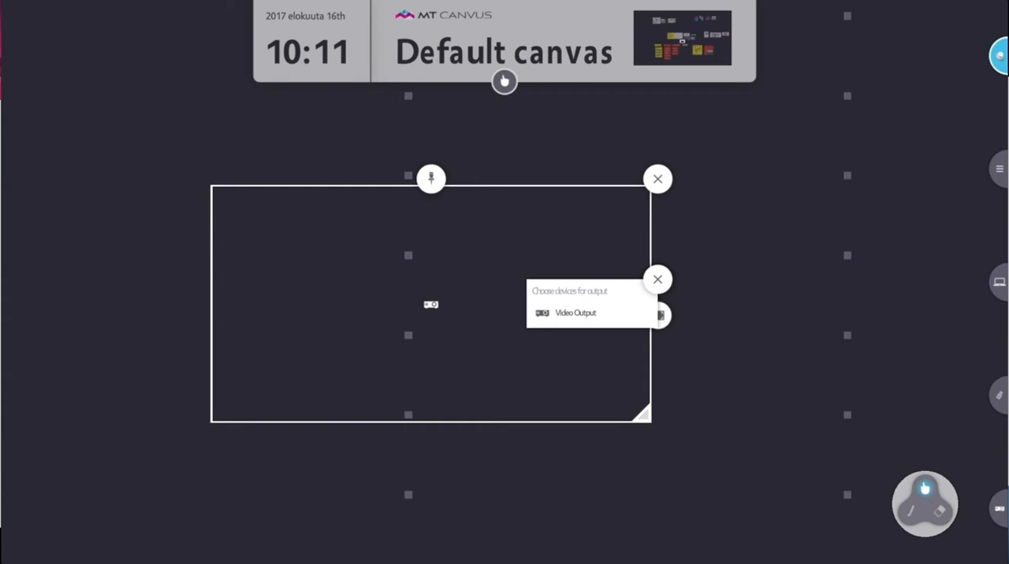
pyautogui.click(657, 178)
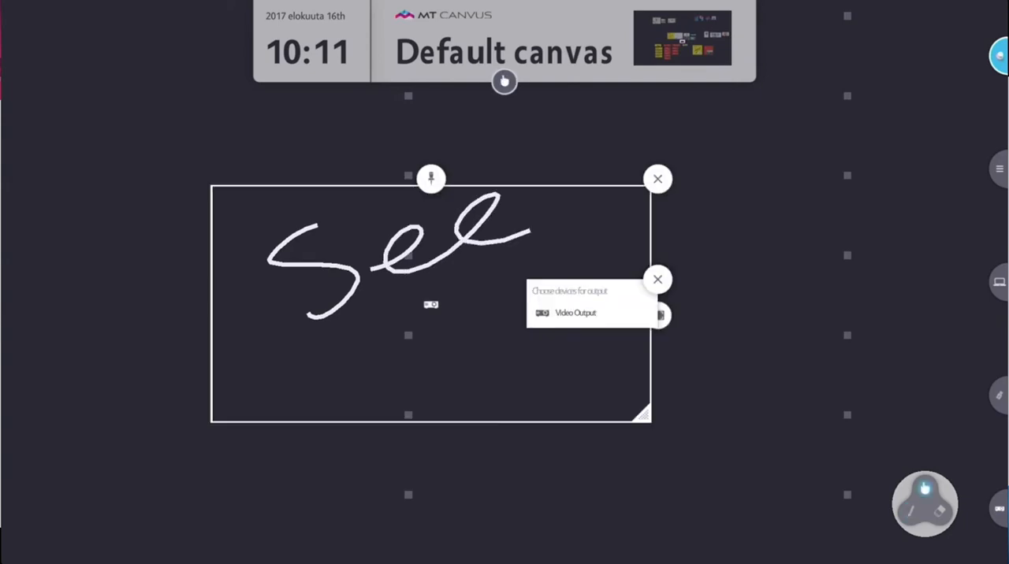
pyautogui.click(575, 313)
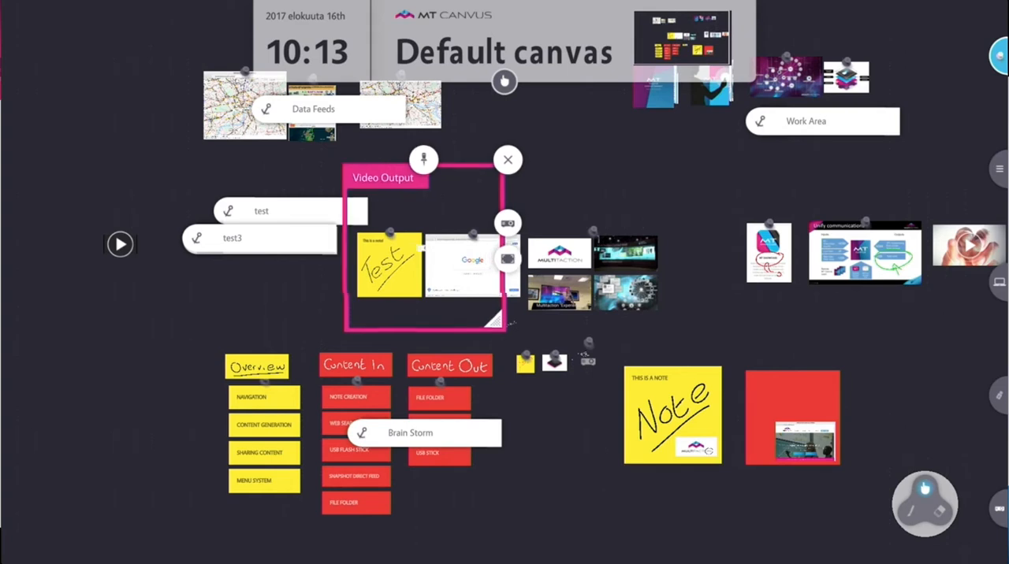
# Step: Mark out and enlarge an anchor frame over empty canvas, then cancel it
pyautogui.moveTo(426, 237); pyautogui.dragTo(670, 315)
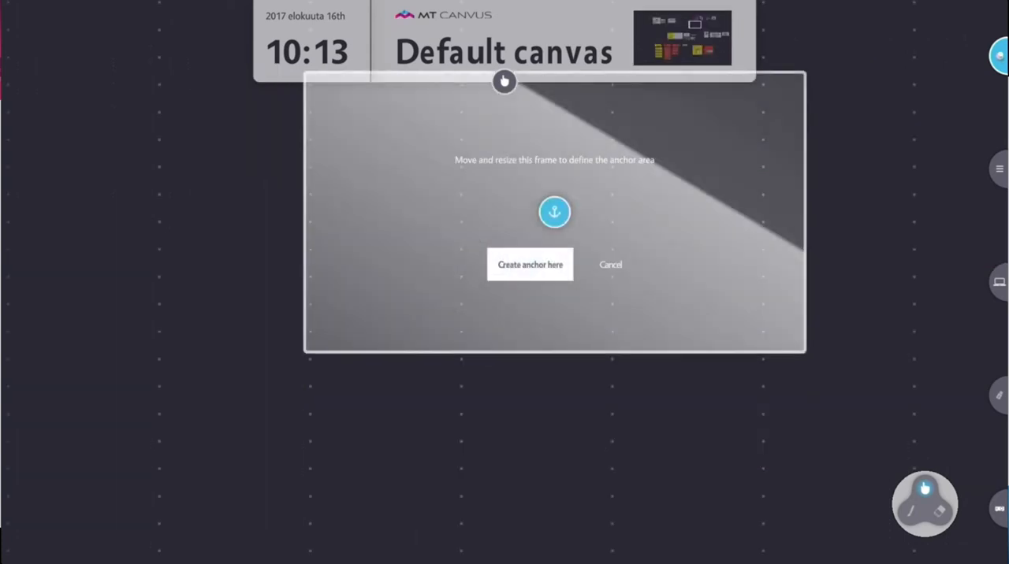
pyautogui.moveTo(555, 213); pyautogui.dragTo(465, 310)
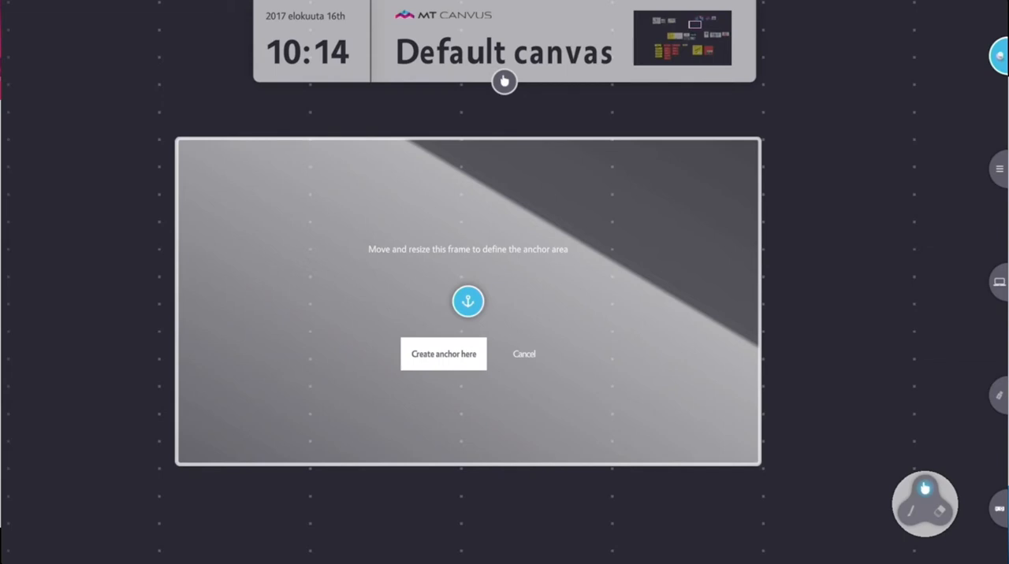
pyautogui.click(524, 353)
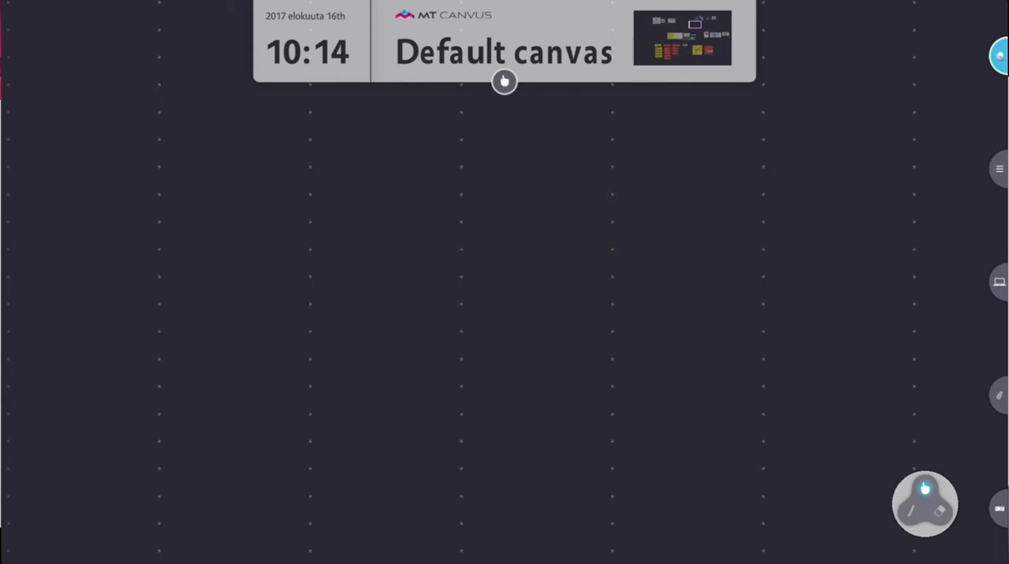
# Step: Jump through the Brain Storm, Work Area and Data Feeds anchors, then start a new anchor frame
pyautogui.click(1000, 168)
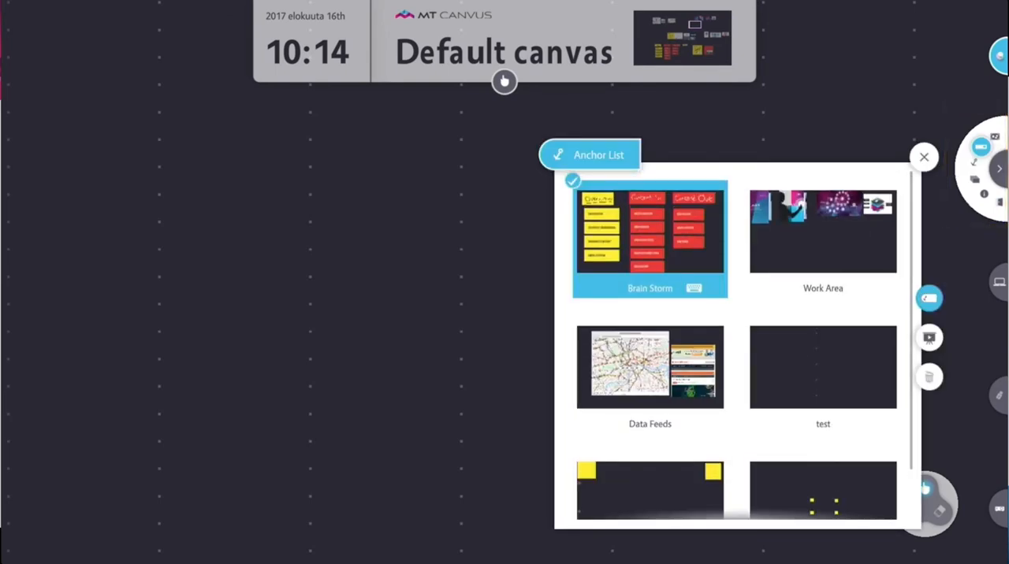
pyautogui.click(650, 236)
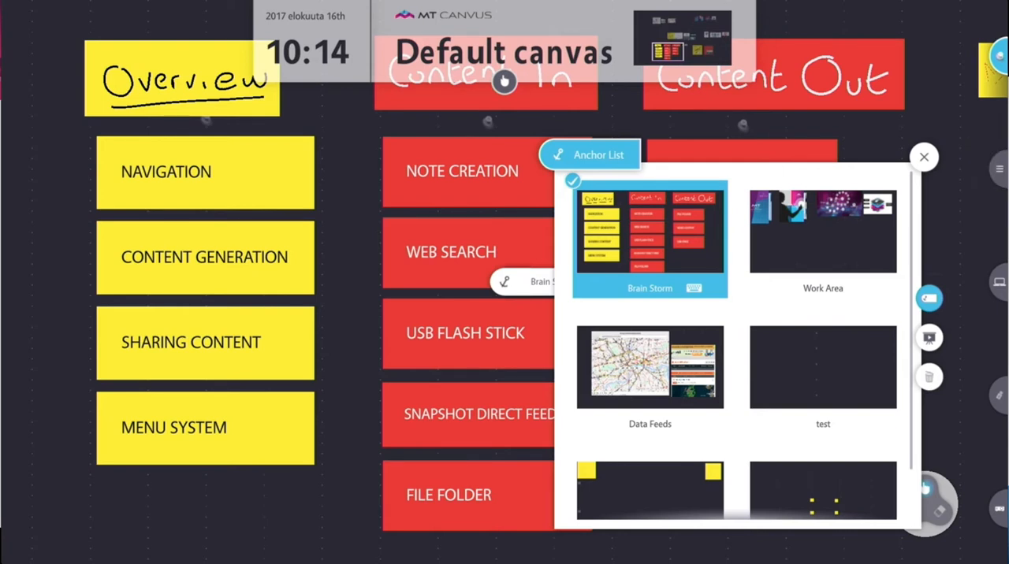
pyautogui.click(681, 38)
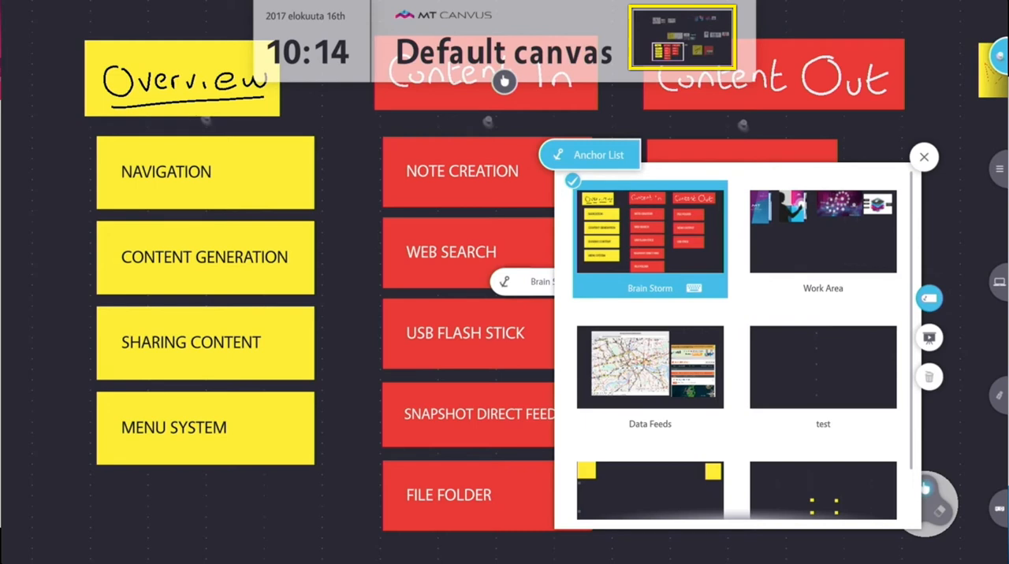
pyautogui.click(823, 231)
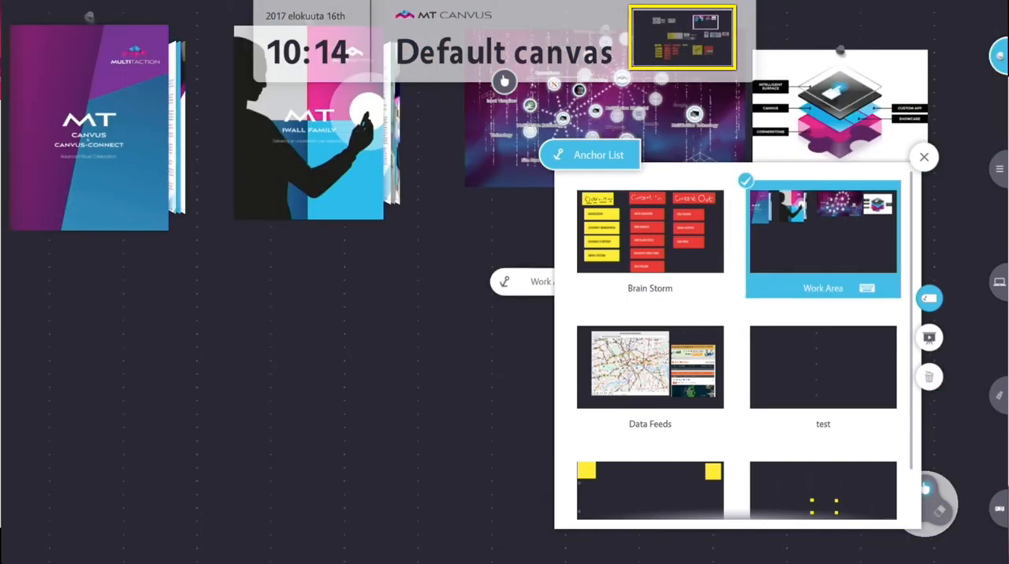
pyautogui.click(650, 368)
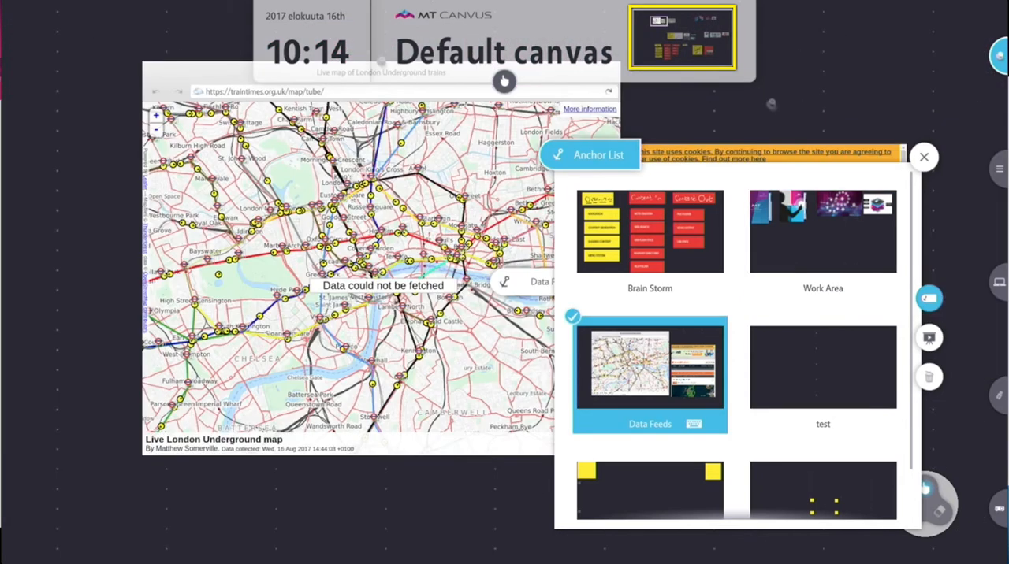
pyautogui.click(650, 231)
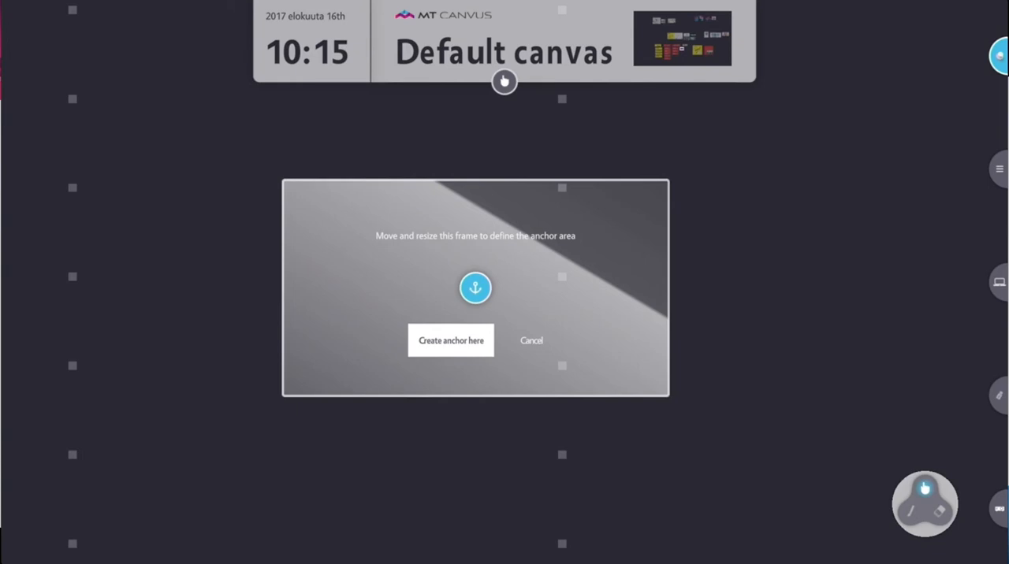
# Step: Create an anchor named 'test' from the framed canvas area and save it
pyautogui.click(451, 341)
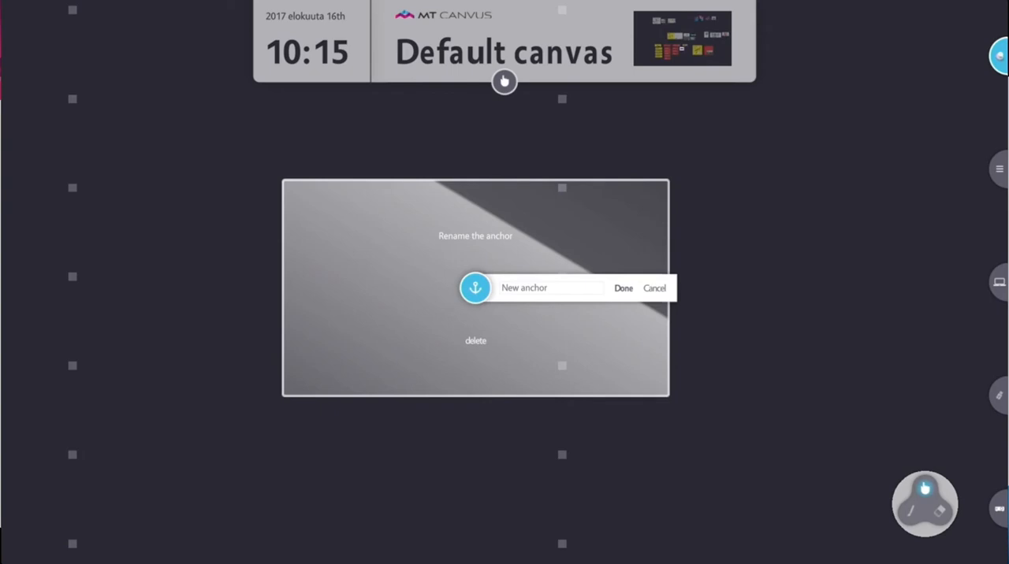
pyautogui.write('tes')
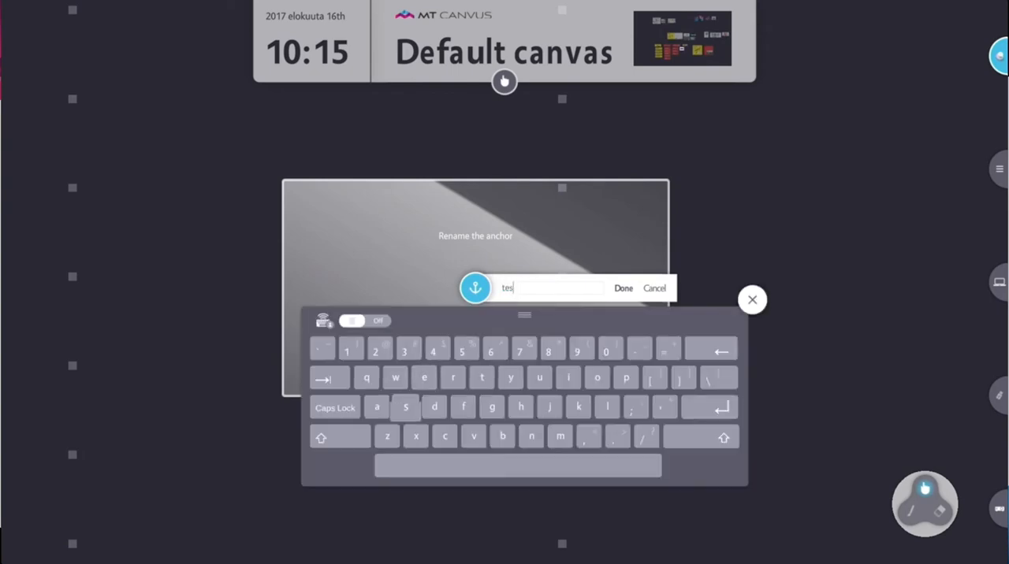
pyautogui.click(623, 287)
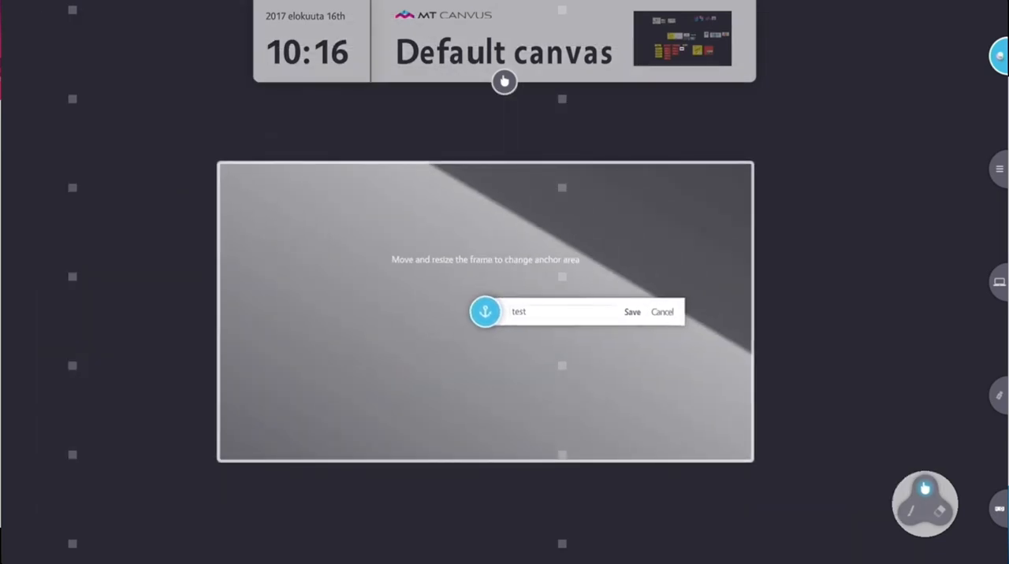
pyautogui.click(631, 312)
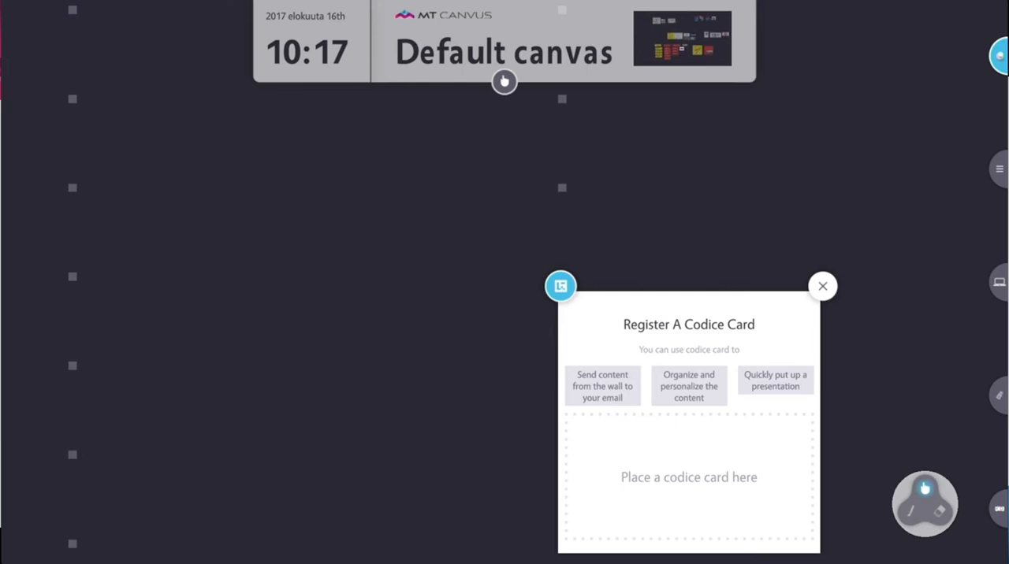
# Step: Close Codice card registration, show and dismiss an empty video feed window, and reopen the finger menu
pyautogui.click(823, 285)
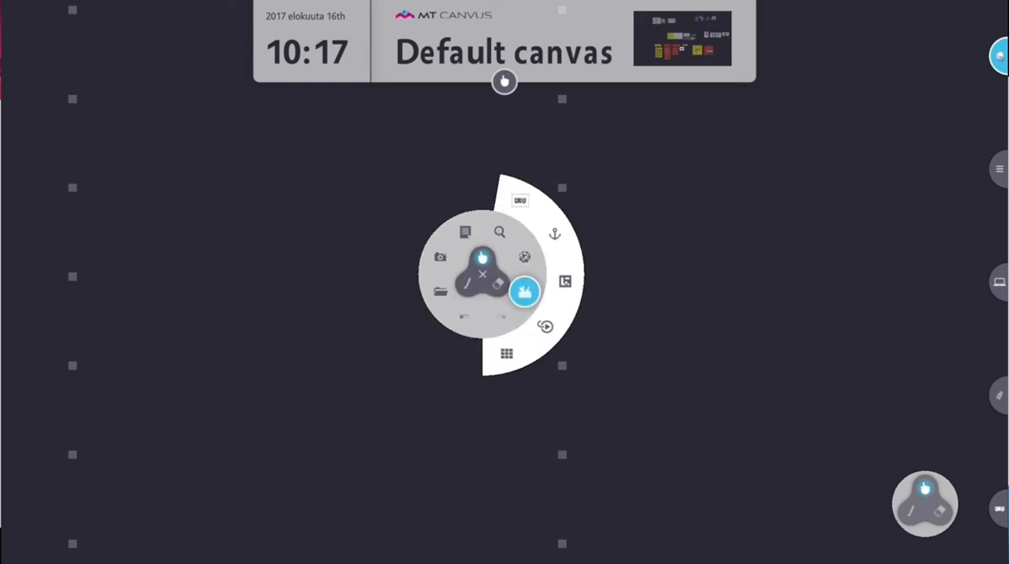
pyautogui.click(546, 326)
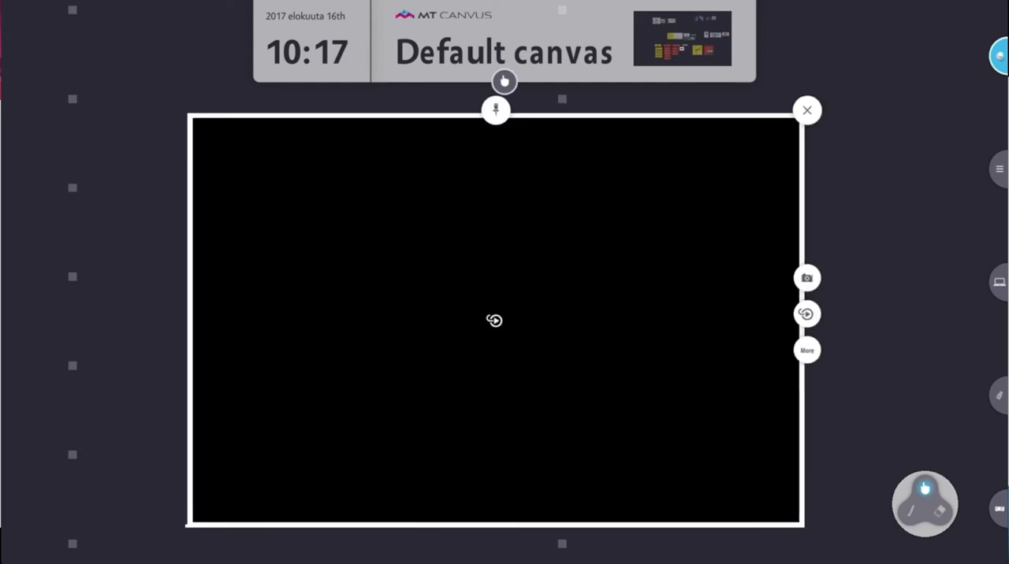
pyautogui.click(808, 314)
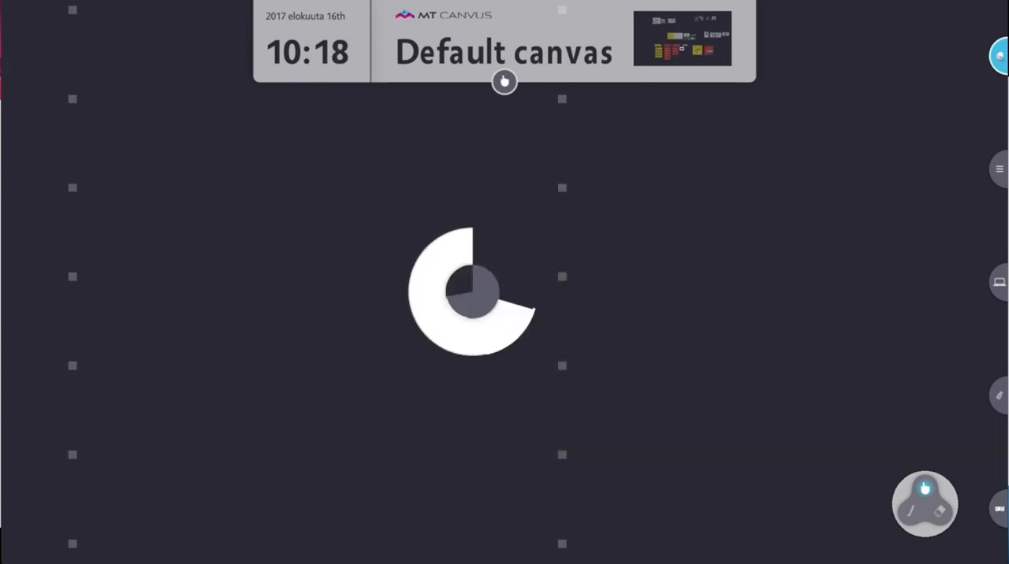
pyautogui.click(471, 292)
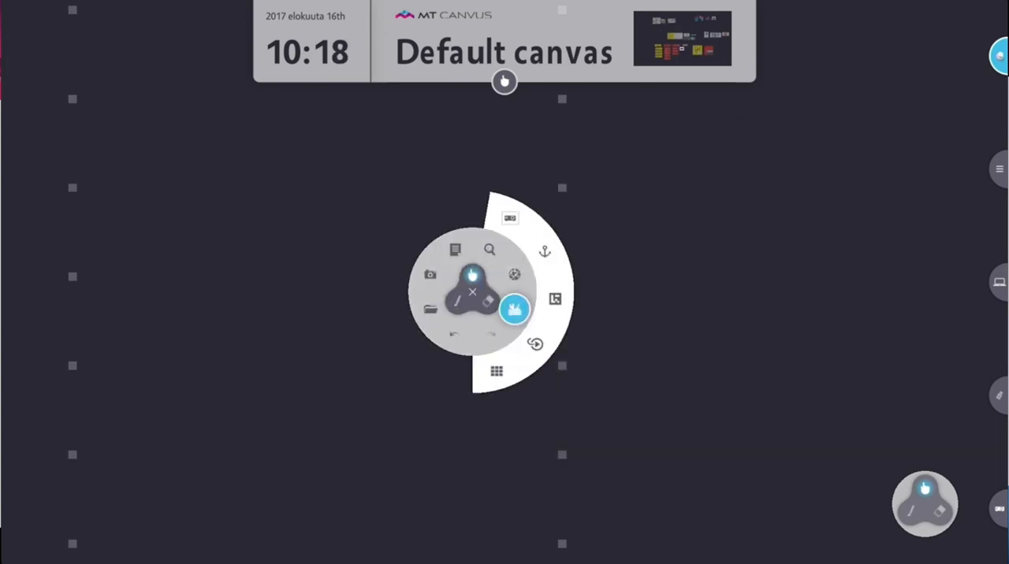
# Step: Create a 2x2 table and grow it to 3x3 by adding a row and a column
pyautogui.click(495, 371)
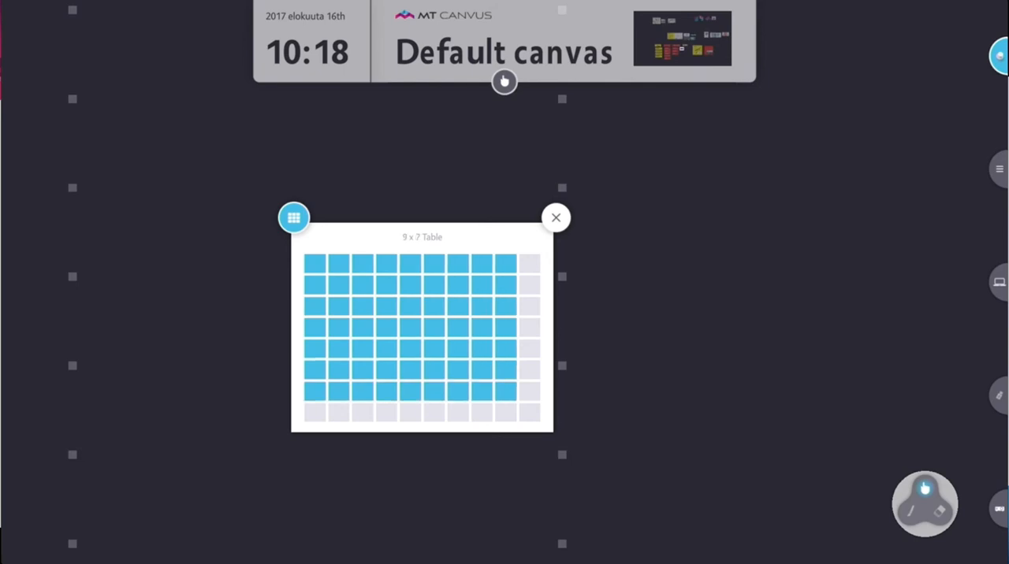
pyautogui.moveTo(315, 262)
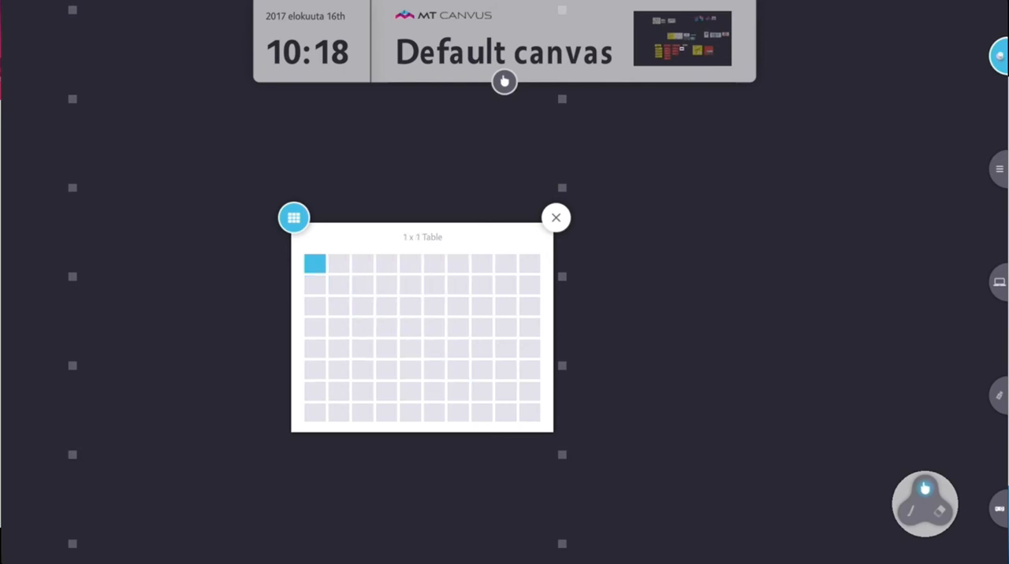
pyautogui.click(338, 285)
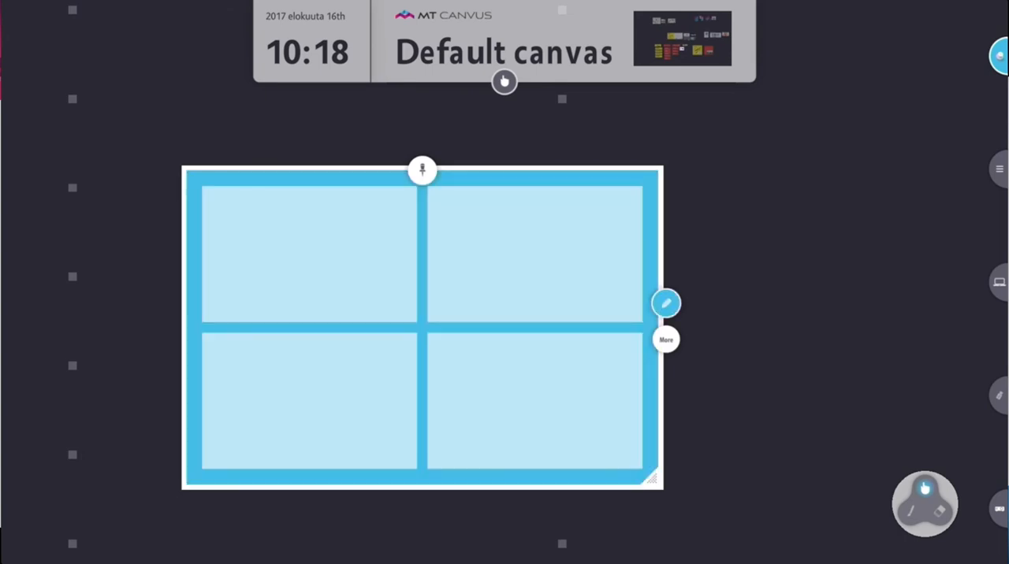
pyautogui.click(666, 339)
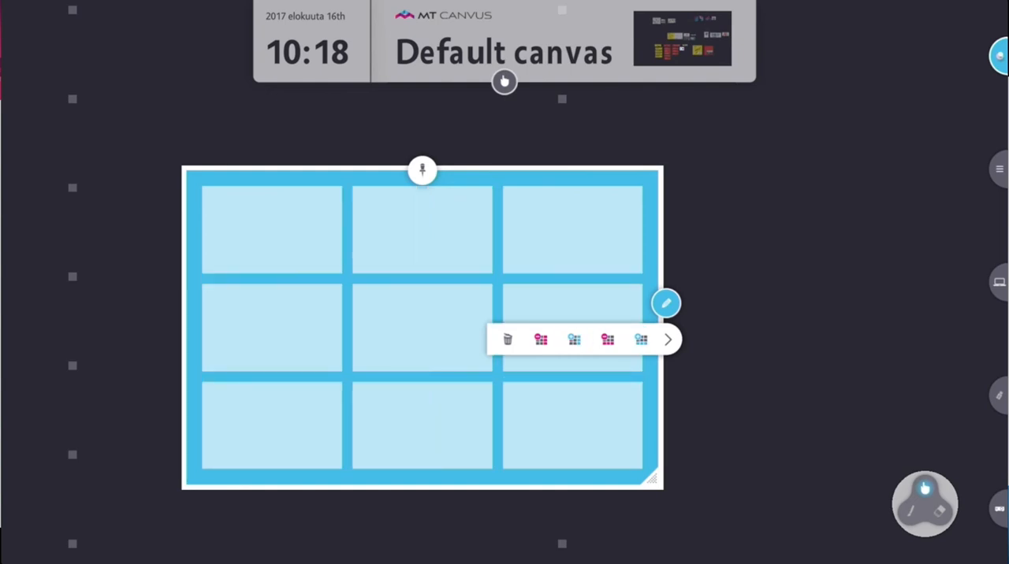
pyautogui.click(666, 340)
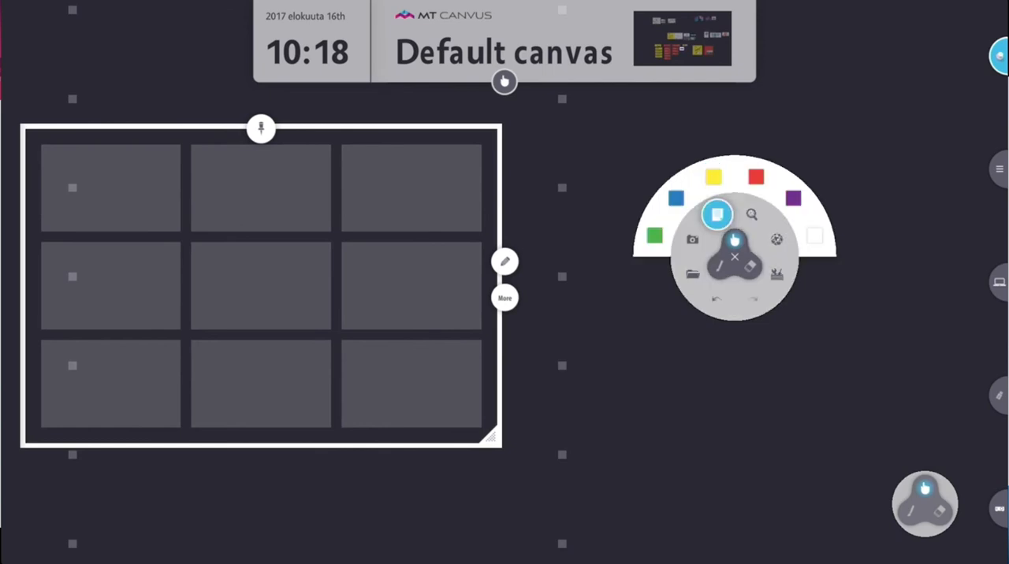
# Step: Add a yellow note to the table's top-right cell and start a web search
pyautogui.click(713, 177)
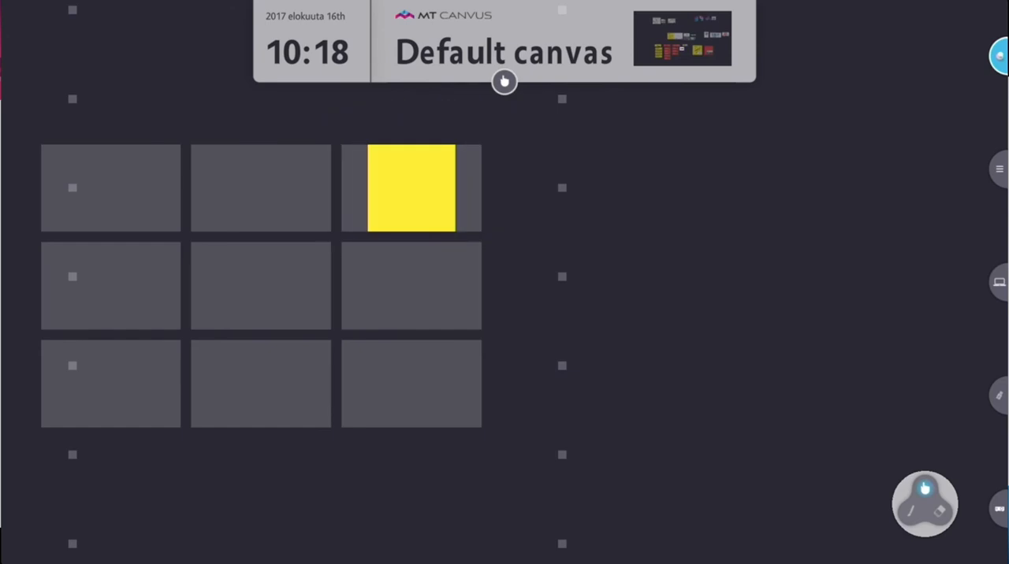
pyautogui.click(260, 285)
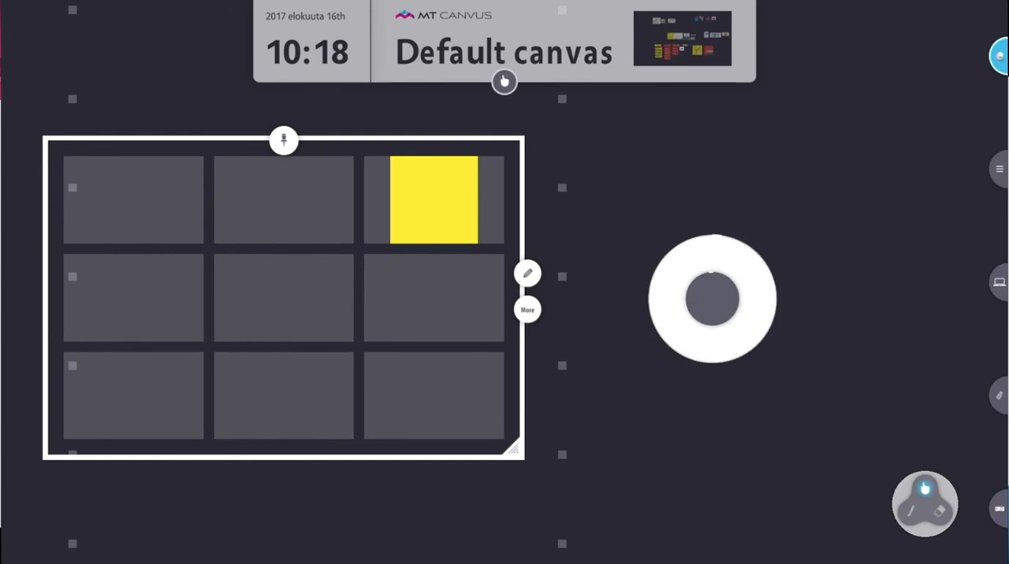
pyautogui.click(713, 299)
pyautogui.write('te')
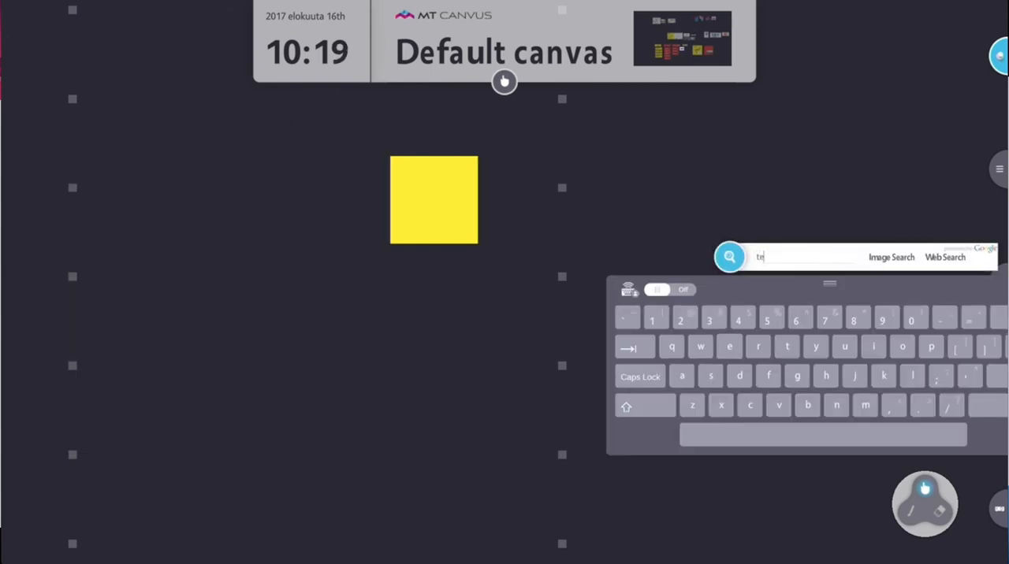
# Step: Image-search for 'test' and drag the TEST warning sign picture into the table
pyautogui.click(891, 257)
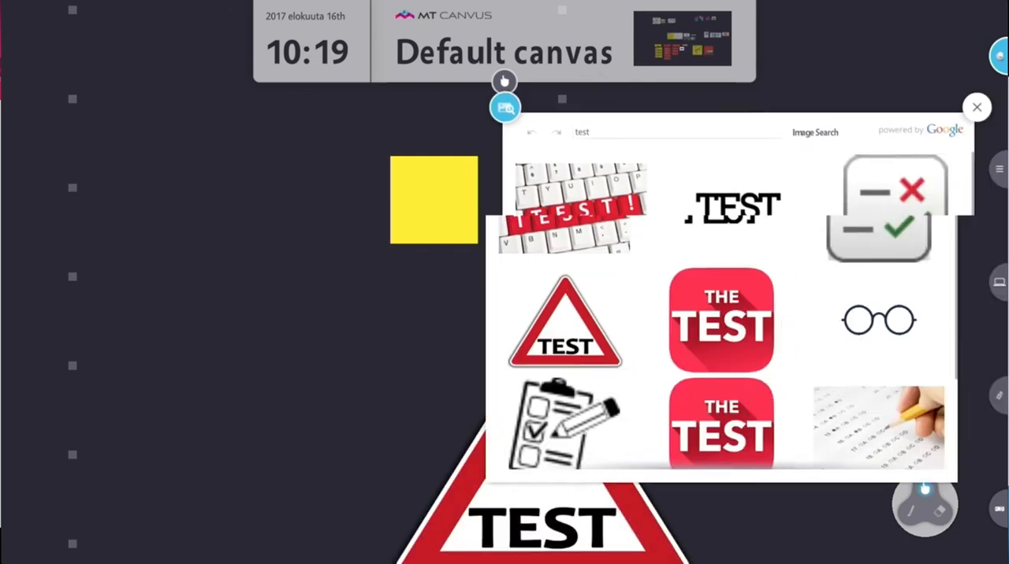
pyautogui.click(977, 107)
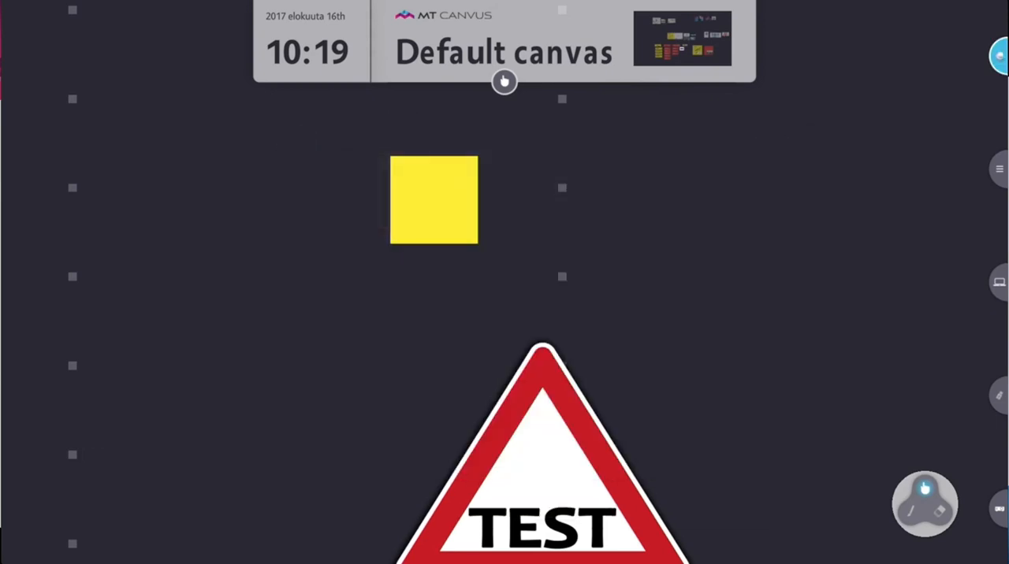
pyautogui.click(542, 457)
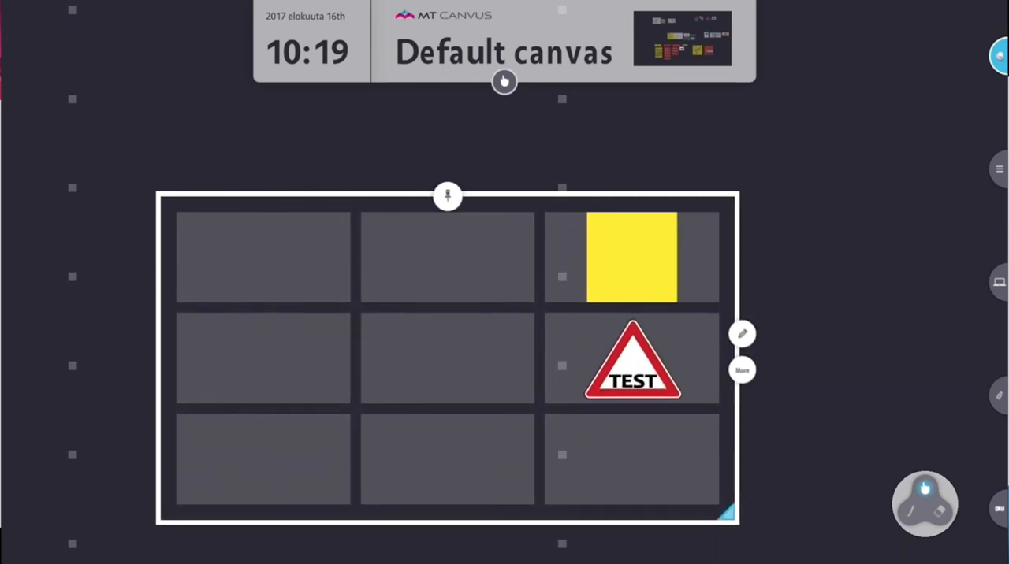
pyautogui.moveTo(729, 512); pyautogui.dragTo(382, 387)
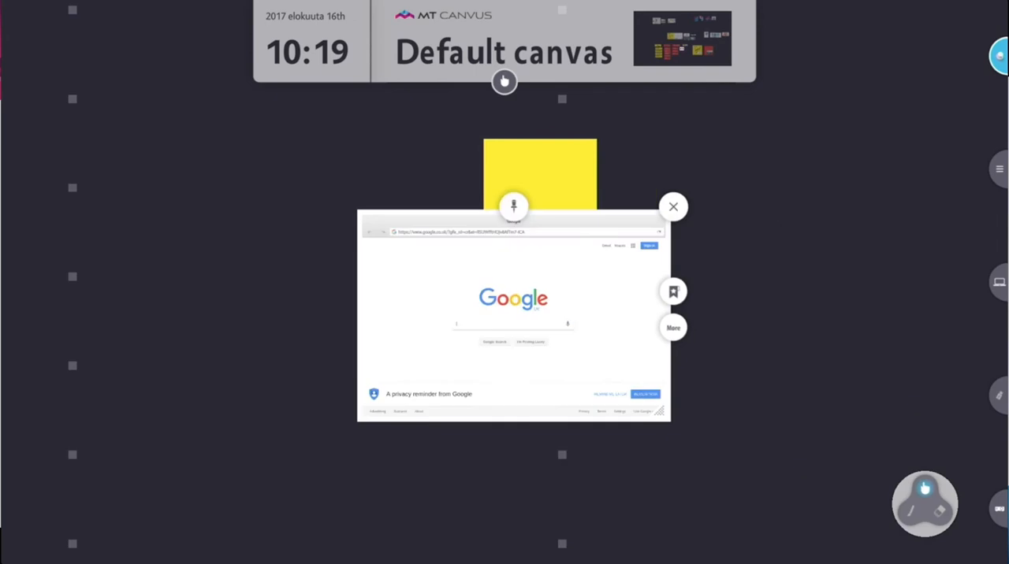
# Step: Drop a Google browser widget into the table's top-middle cell
pyautogui.click(673, 207)
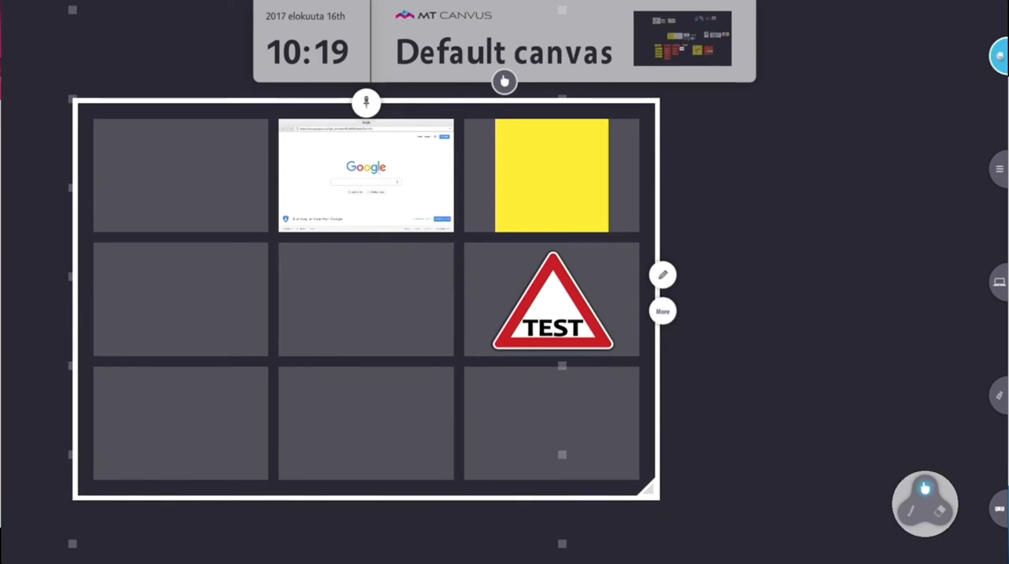
pyautogui.click(663, 311)
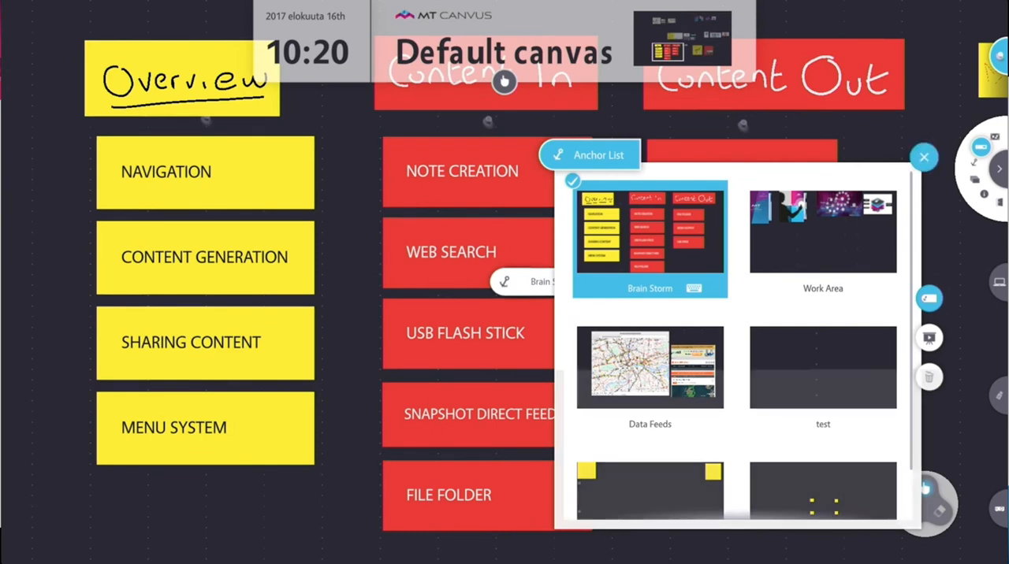
# Step: Jump to the Brain Storm anchor from the Anchor List
pyautogui.click(924, 158)
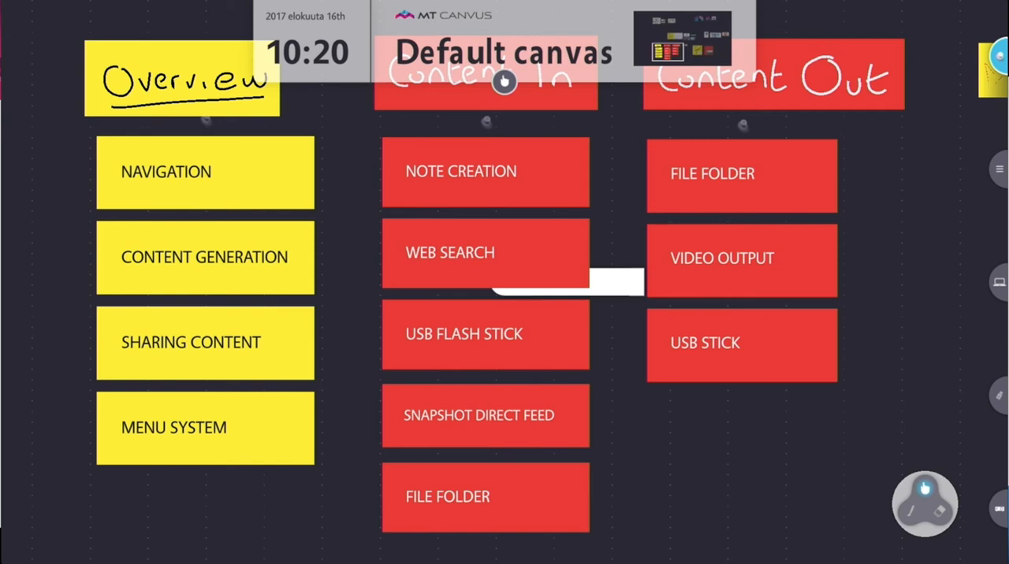
# Step: Send the Content In note table to the Video Output device via its More options
pyautogui.click(486, 120)
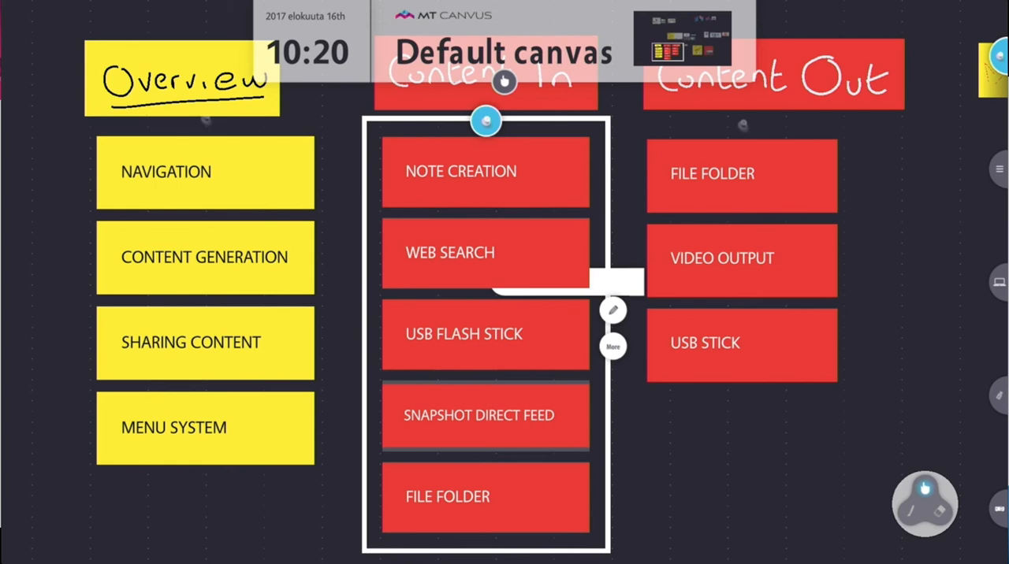
pyautogui.click(613, 347)
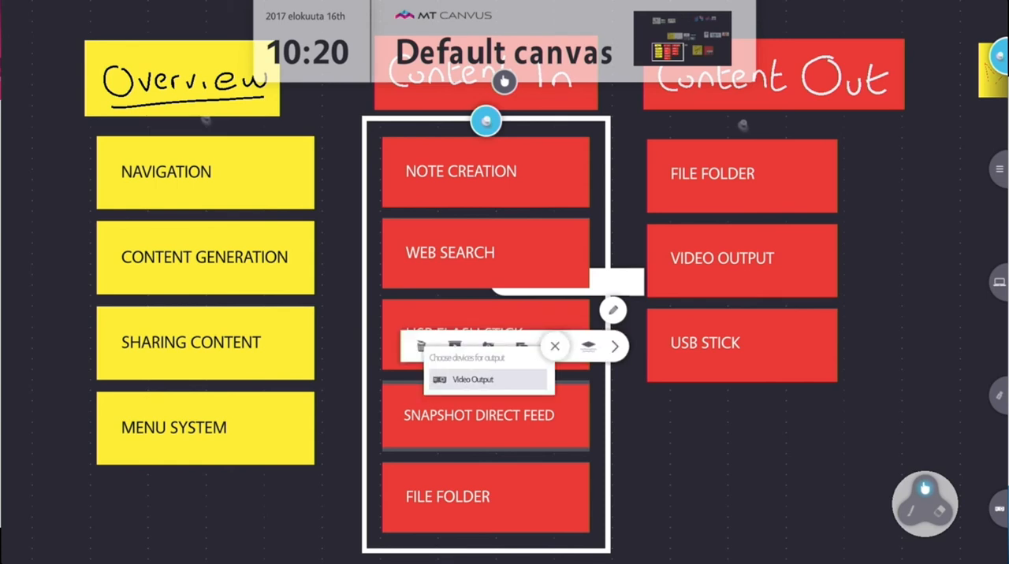
pyautogui.click(473, 380)
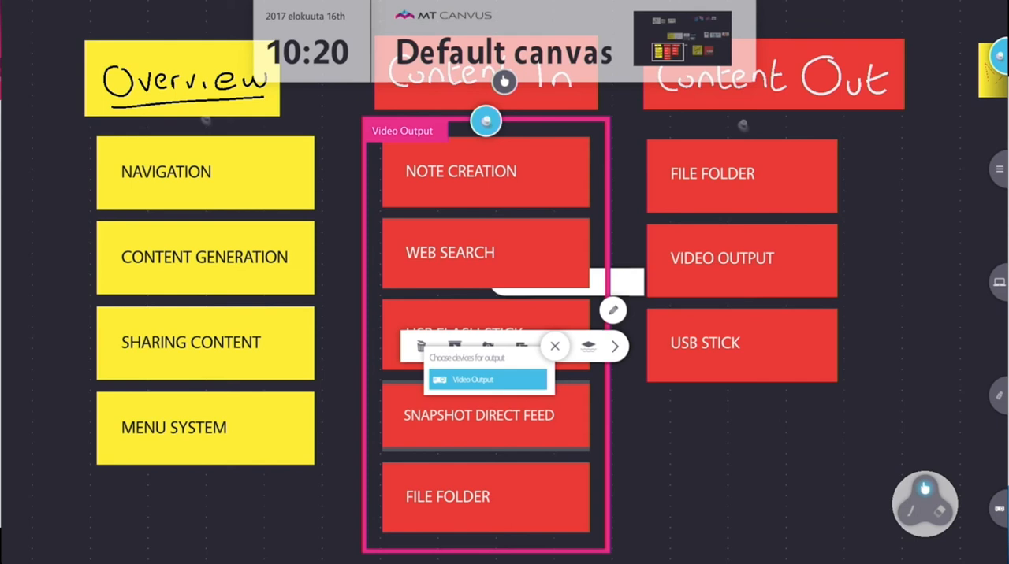
pyautogui.click(555, 347)
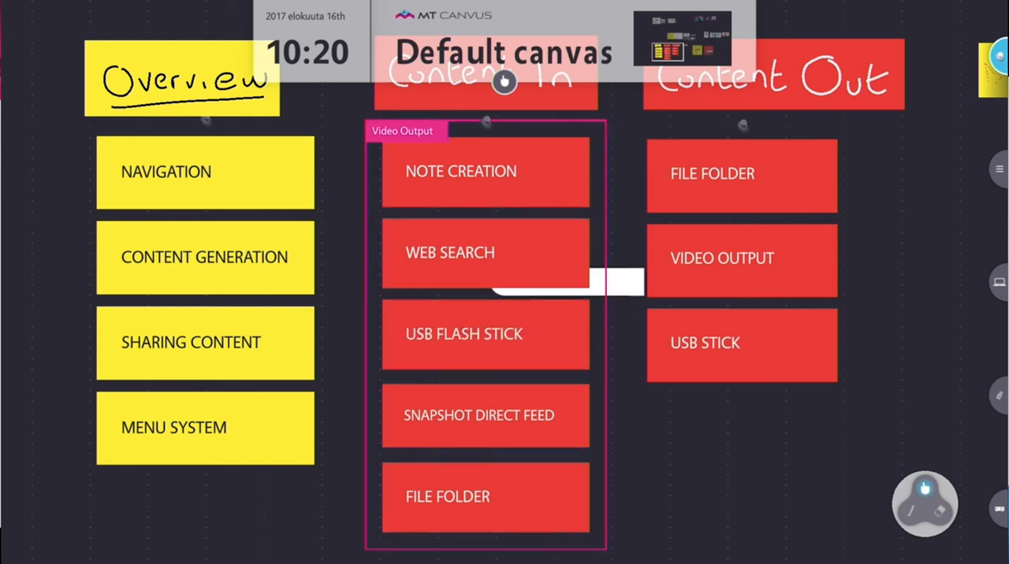